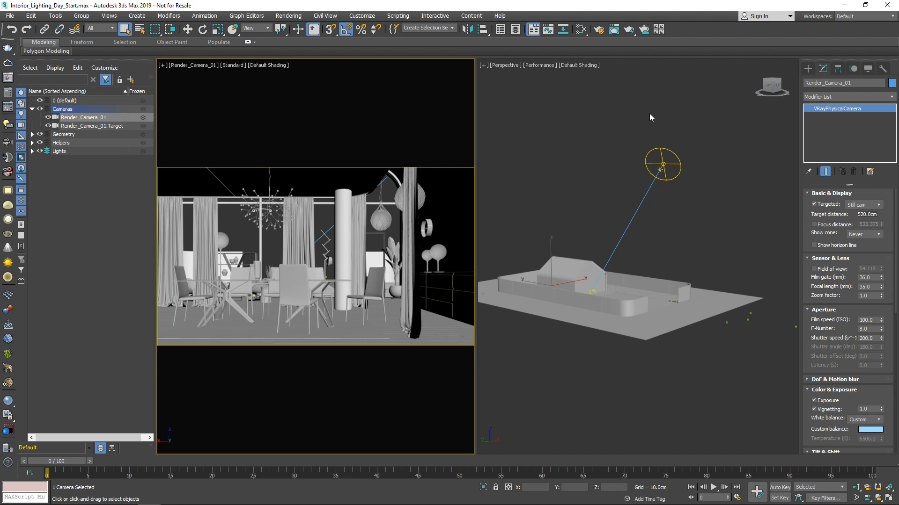
pyautogui.moveTo(660, 148)
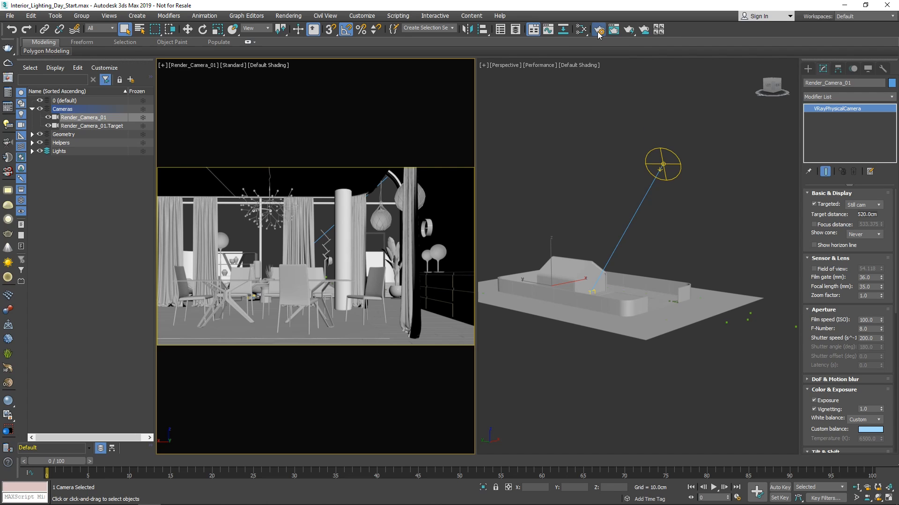
# - Set the Progressive image sampler's Render time (min) to 0.0 in Render Setup
pyautogui.click(598, 29)
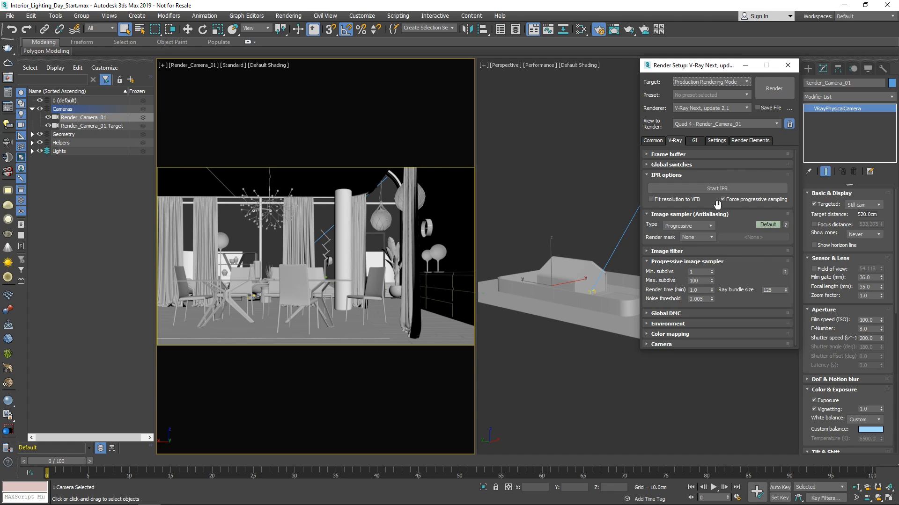
pyautogui.moveTo(691, 229)
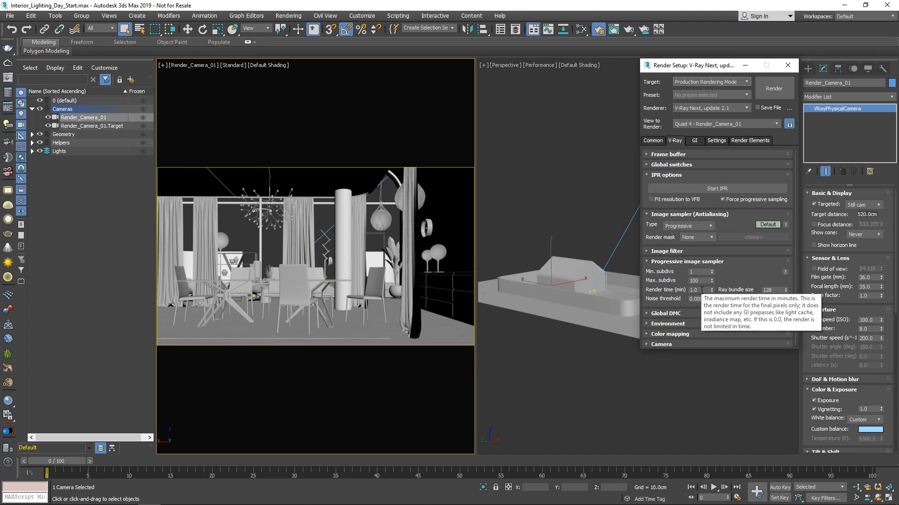
pyautogui.moveTo(751, 289)
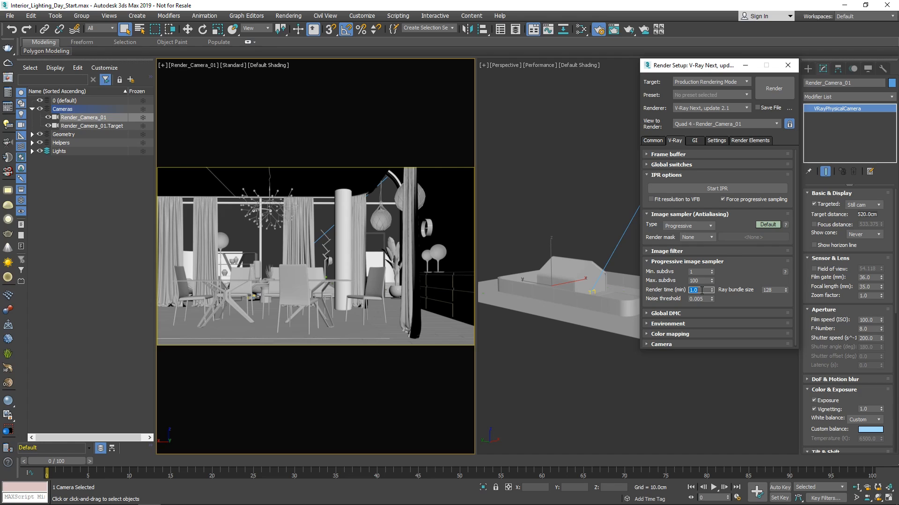
pyautogui.write('0.0')
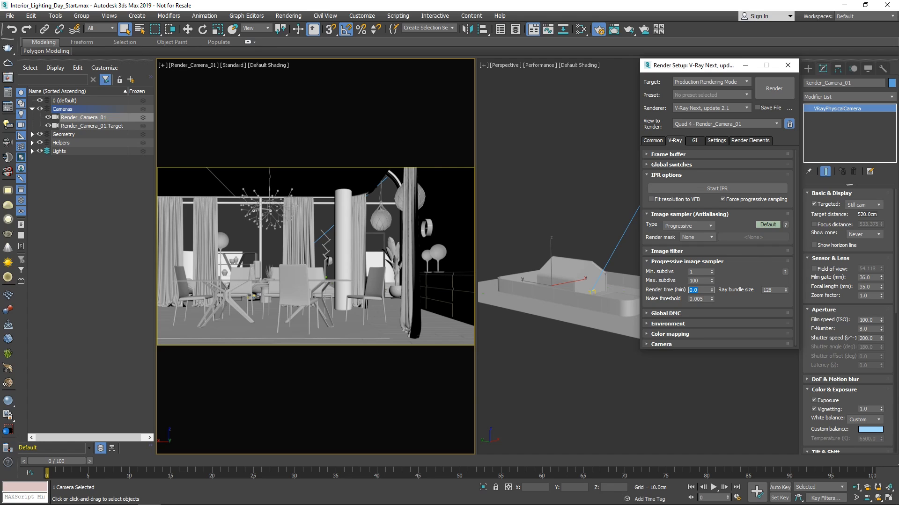
pyautogui.moveTo(693, 180)
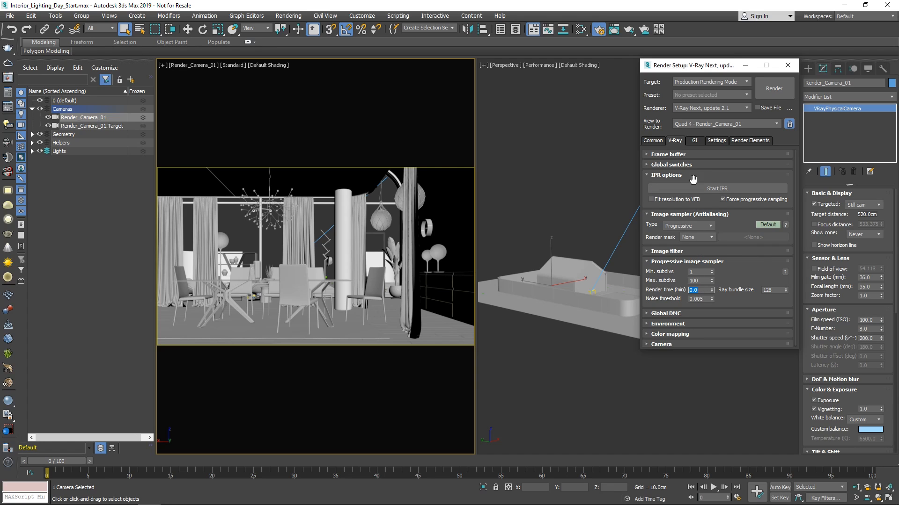
# - Enable the scene-wide Override mtl in Global switches, using Override_Mtl
pyautogui.click(671, 165)
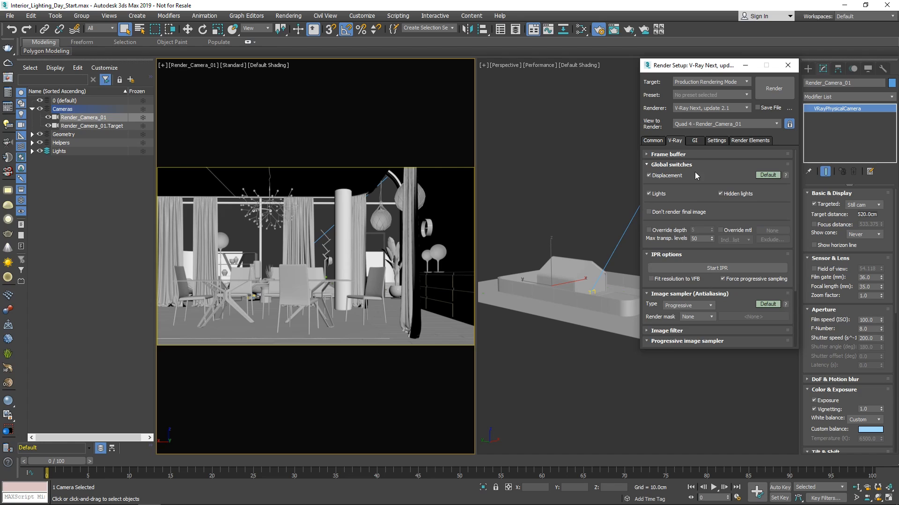
pyautogui.moveTo(723, 230)
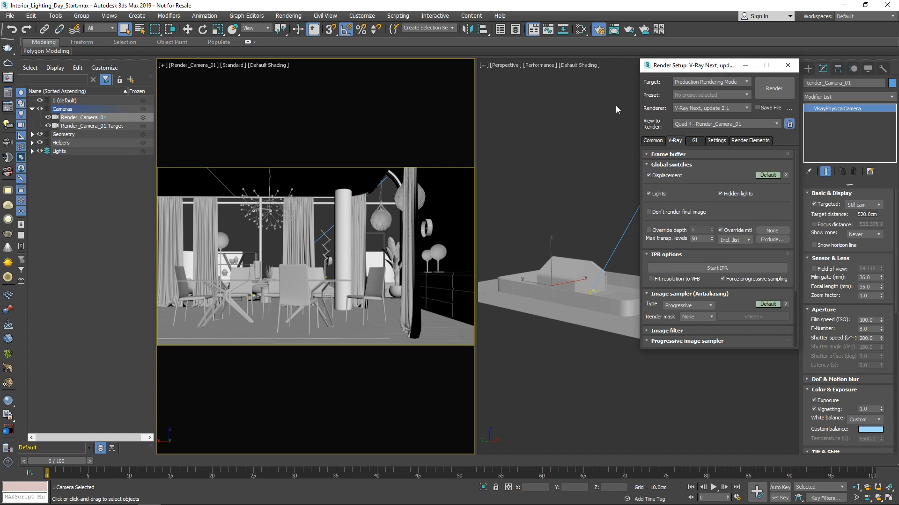
pyautogui.click(580, 29)
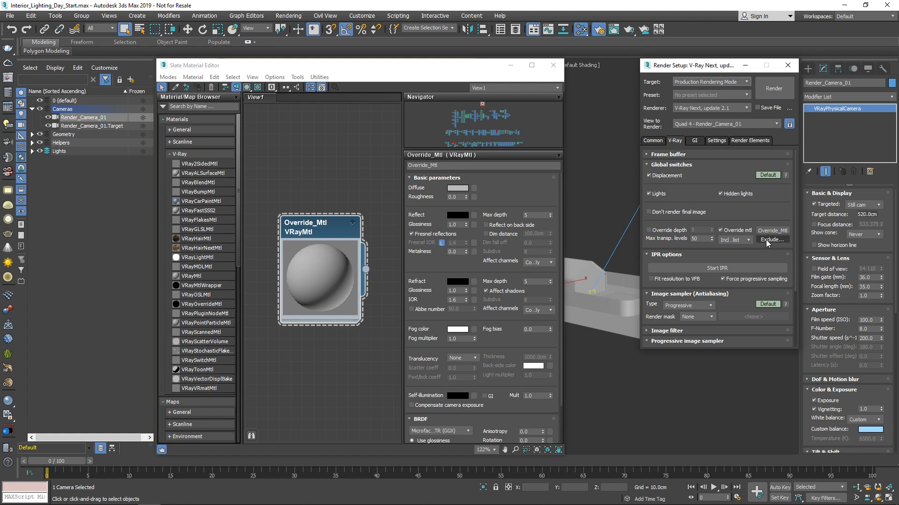
# - Exclude House_Glass from the material override and close the Slate Material Editor
pyautogui.click(772, 240)
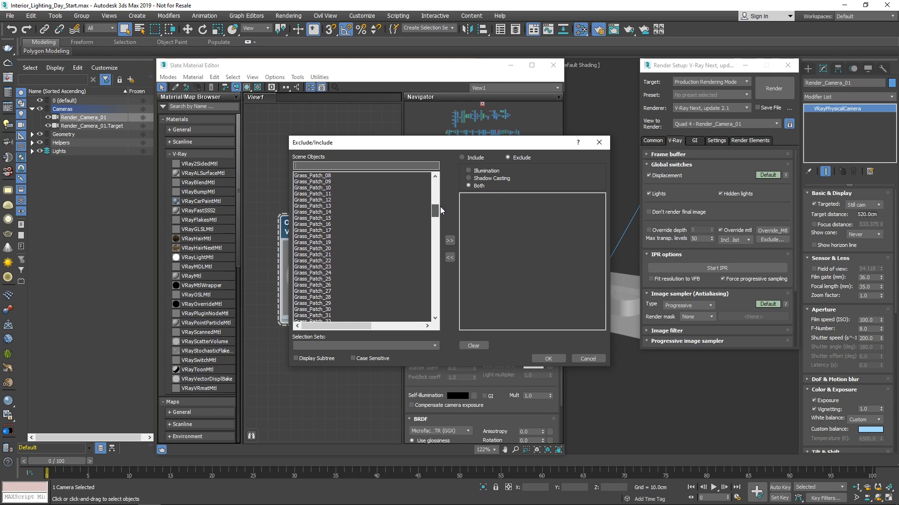
pyautogui.scroll(-3)
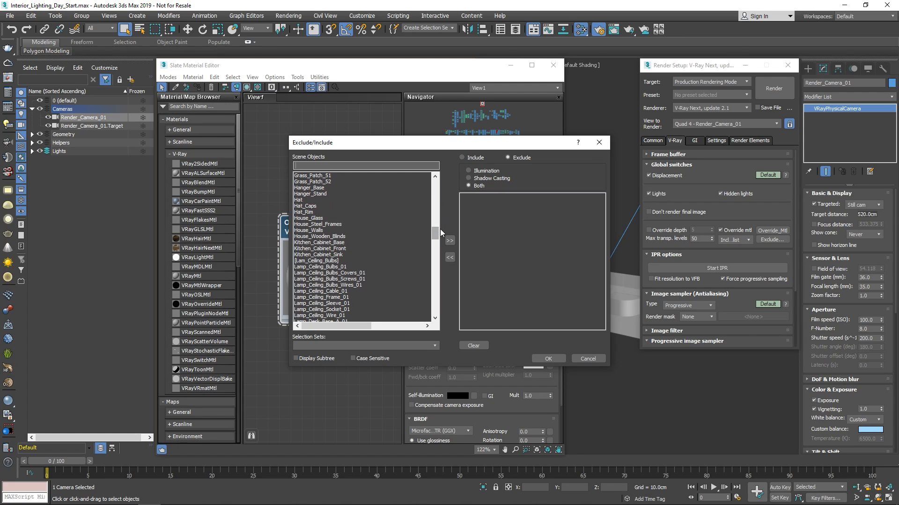
pyautogui.click(314, 218)
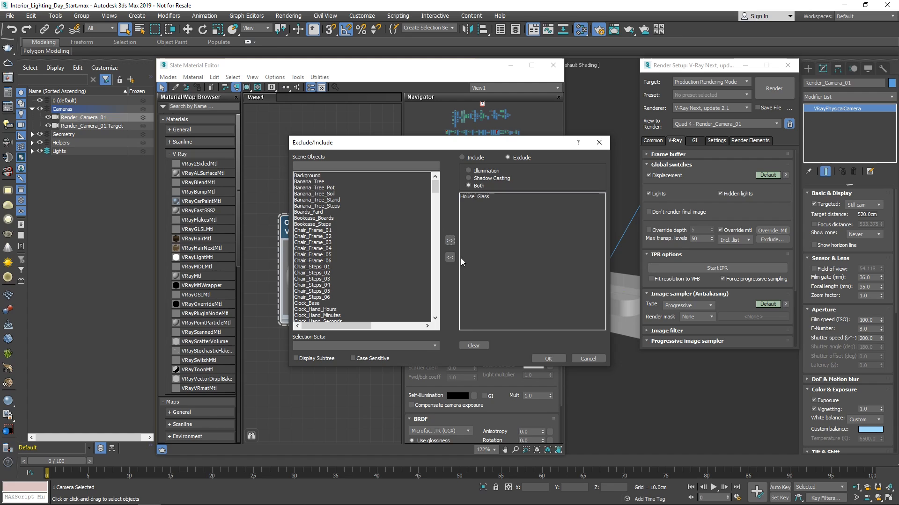
pyautogui.click(547, 359)
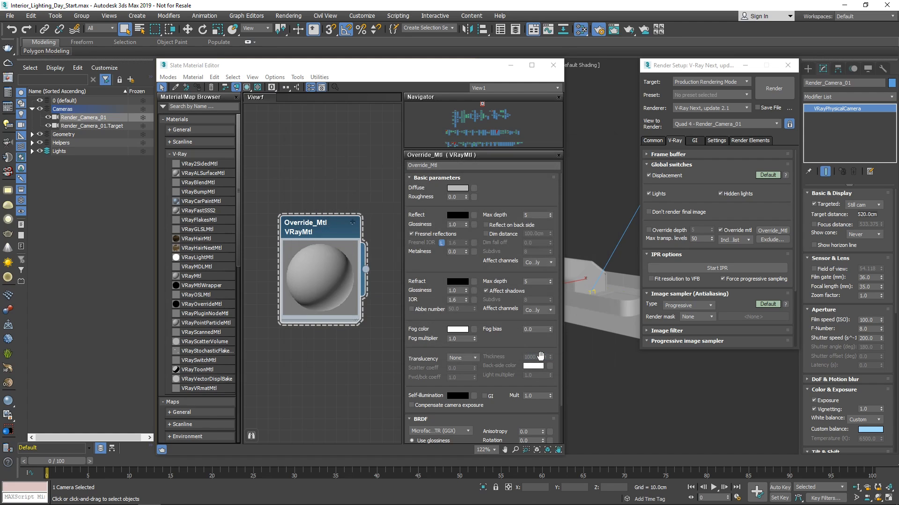
pyautogui.click(552, 65)
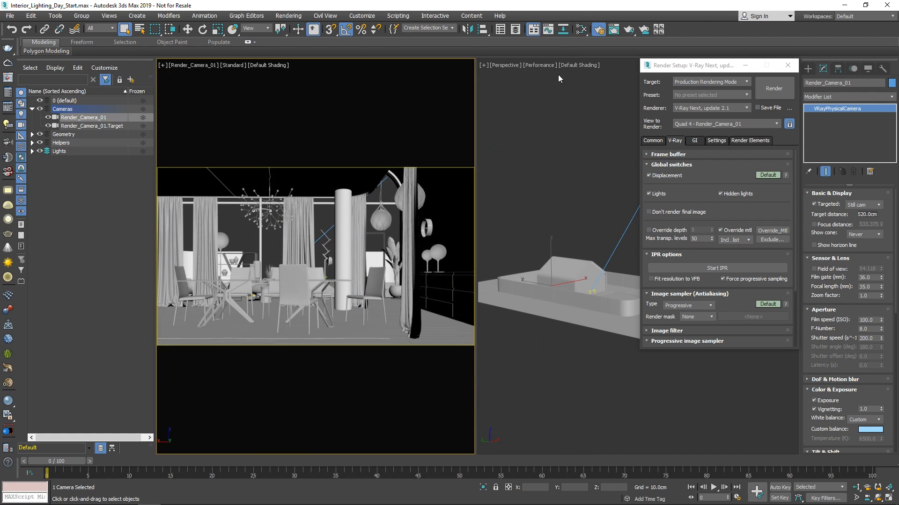
# - Add a VRayDenoiser render element with the NVIDIA AI denoiser engine
pyautogui.click(749, 141)
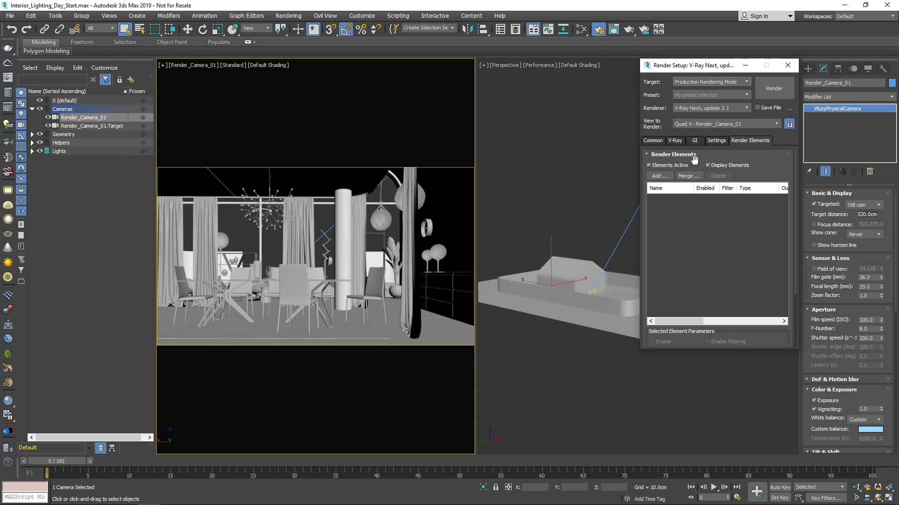
pyautogui.click(658, 176)
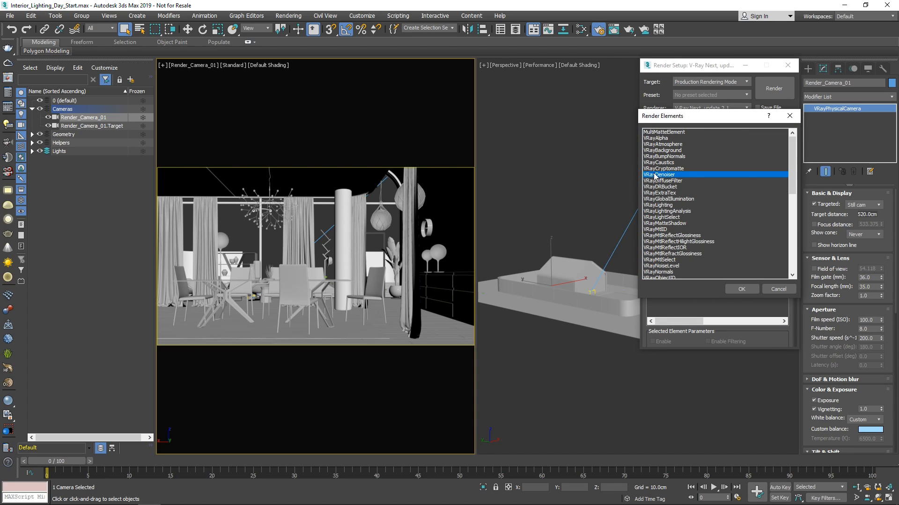
pyautogui.click(741, 289)
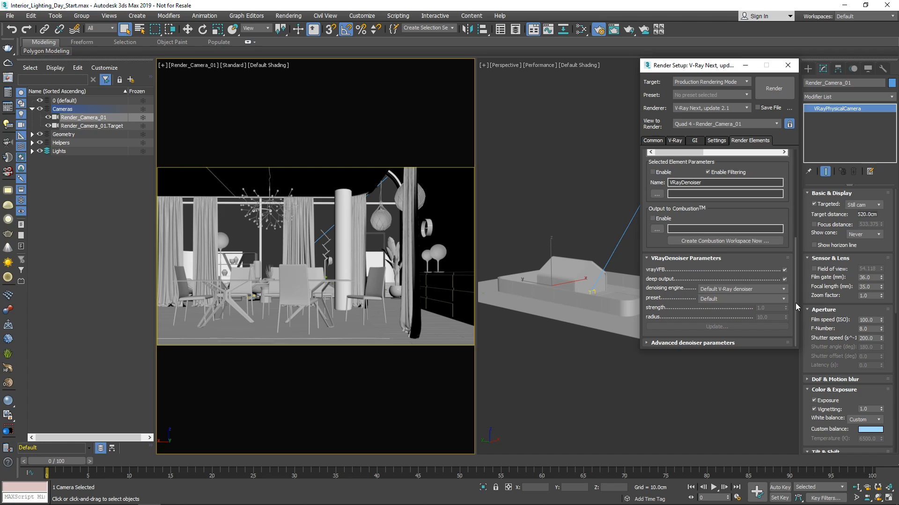
pyautogui.click(742, 289)
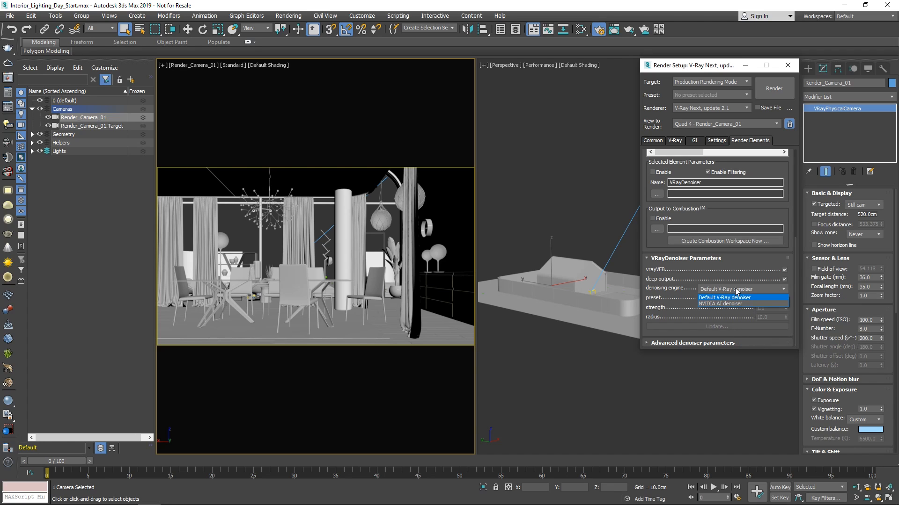
pyautogui.click(721, 303)
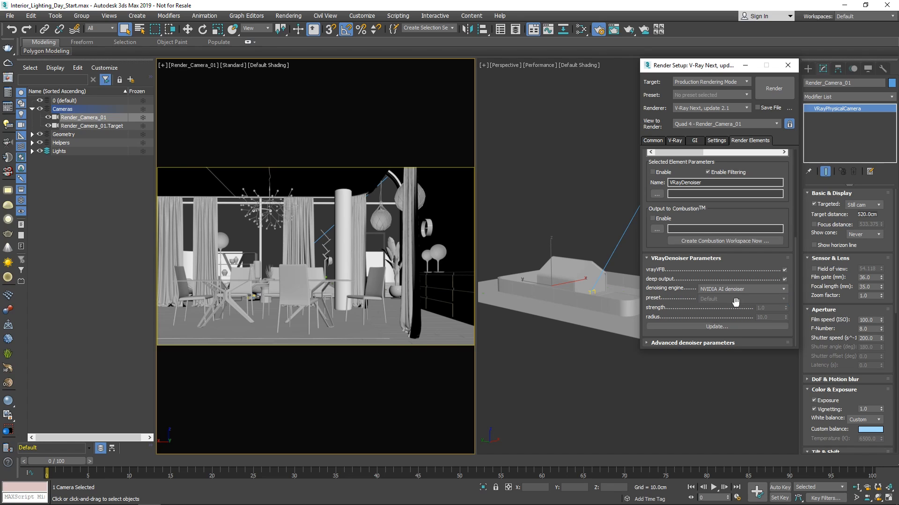
pyautogui.click(652, 140)
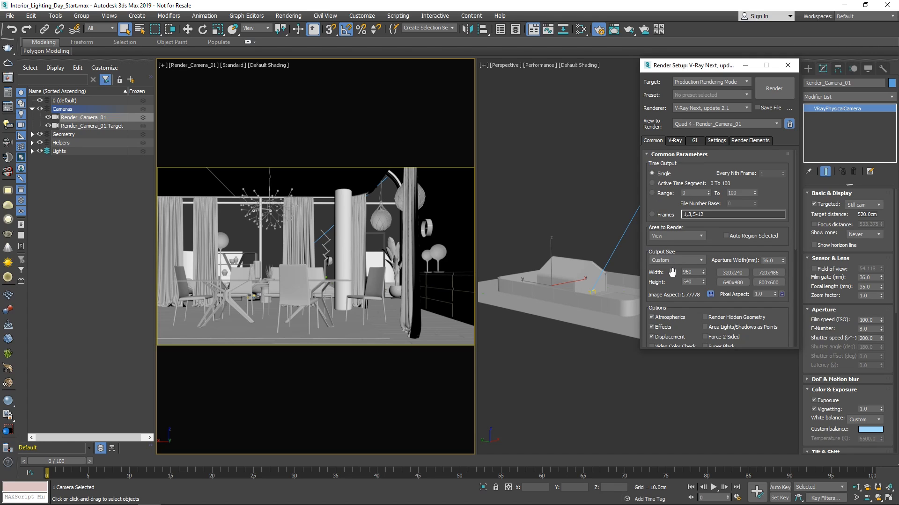
pyautogui.moveTo(676, 225)
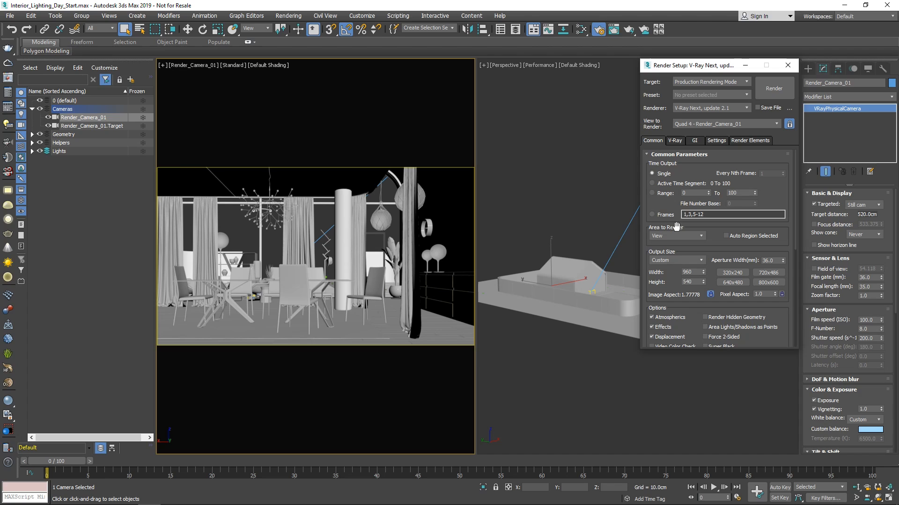
# - Return from the Common tab's output size to the V-Ray renderer settings
pyautogui.click(674, 141)
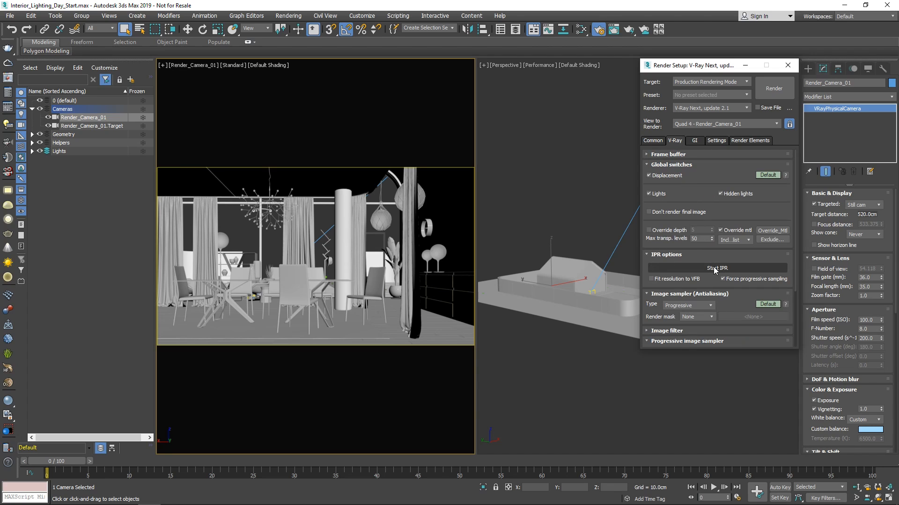
# - Start the IPR interactive render of the camera view
pyautogui.click(716, 268)
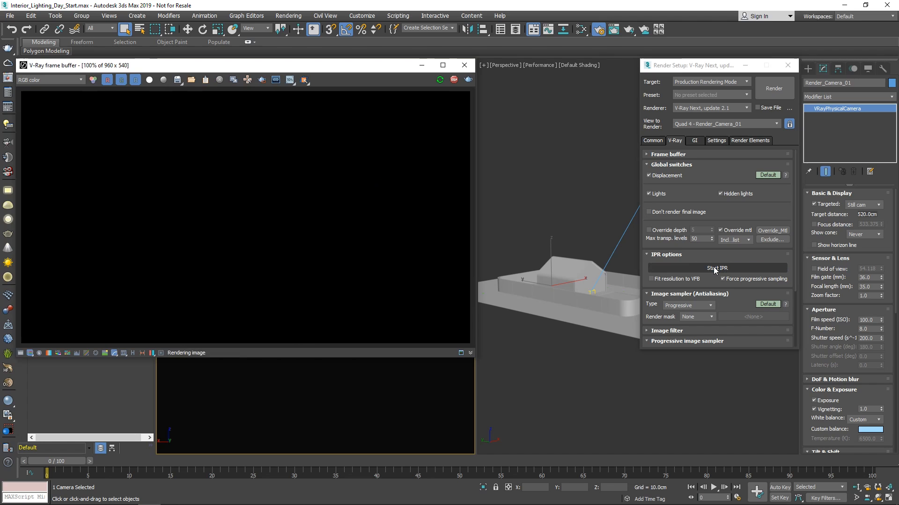
pyautogui.click(716, 269)
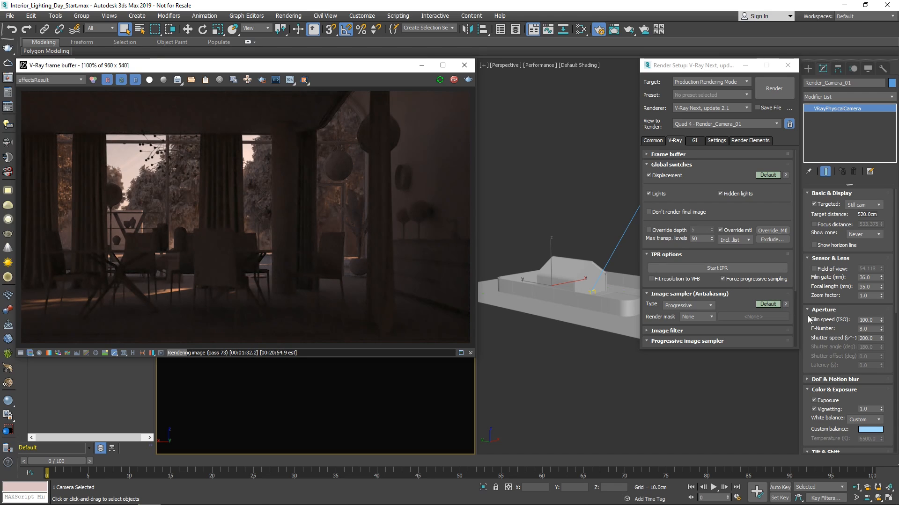
pyautogui.moveTo(824, 316)
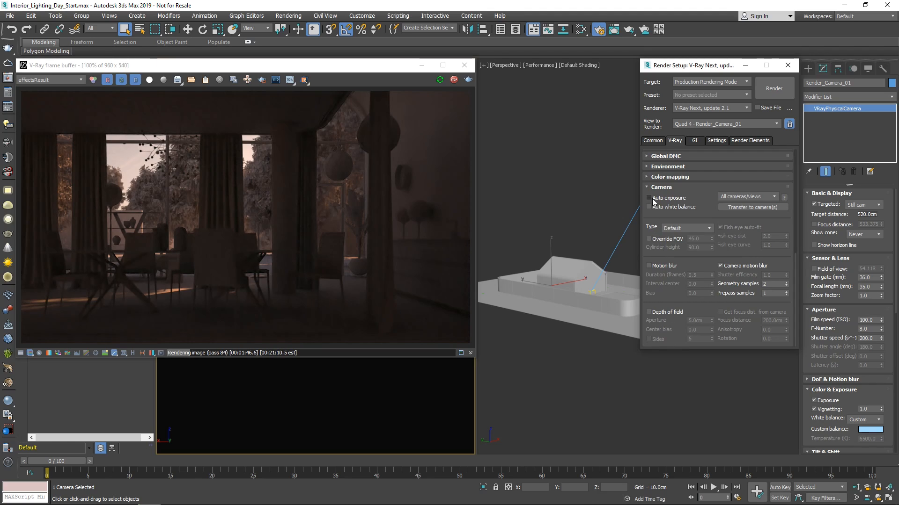
# - Enable Auto exposure and Auto white balance in the Camera rollout, then close Render Setup
pyautogui.click(648, 198)
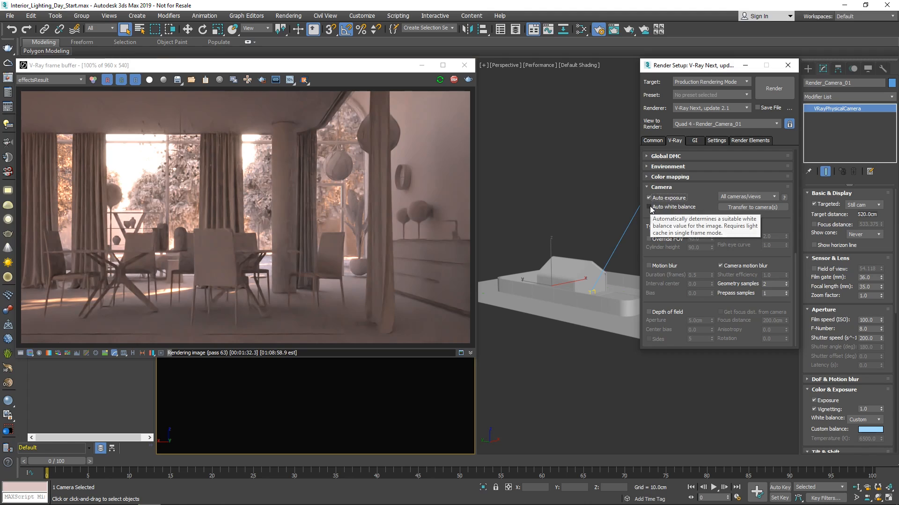
pyautogui.click(647, 207)
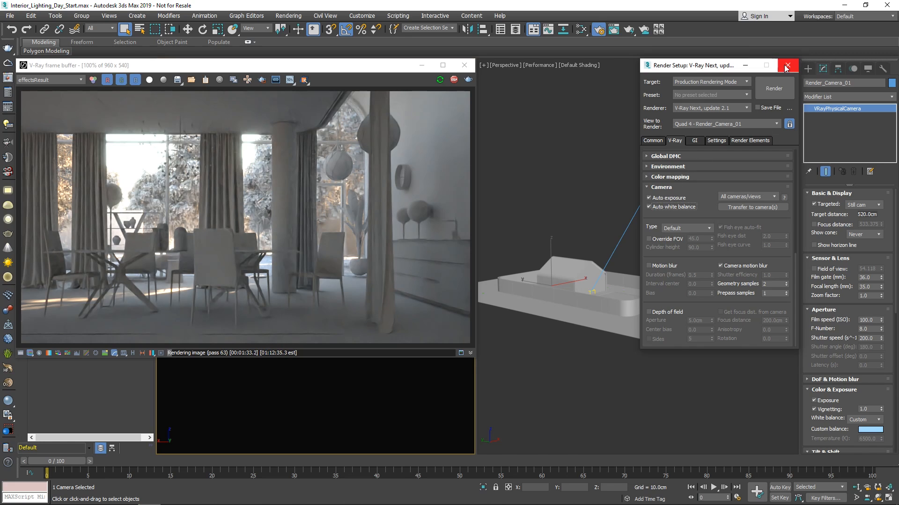
pyautogui.click(787, 65)
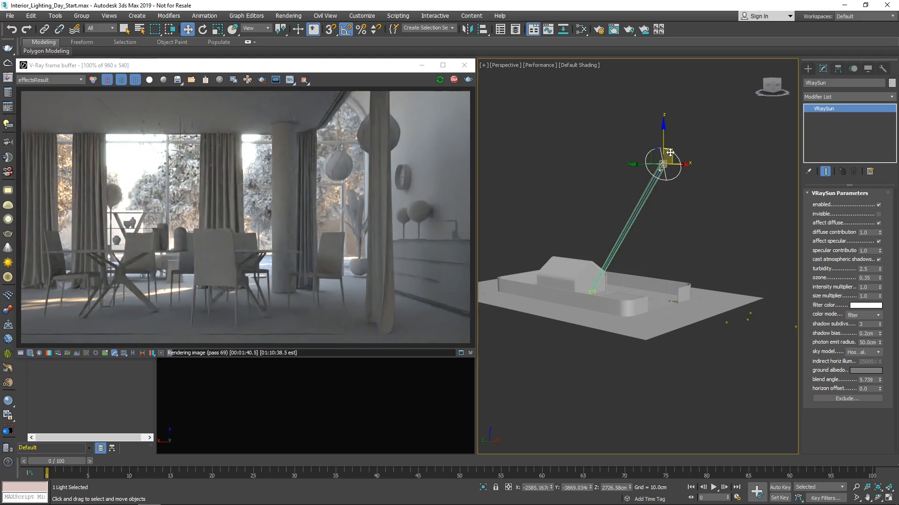
# - Drag the VRaySun to a lower angle so it casts long shadows across the floor
pyautogui.moveTo(662, 165); pyautogui.dragTo(774, 223)
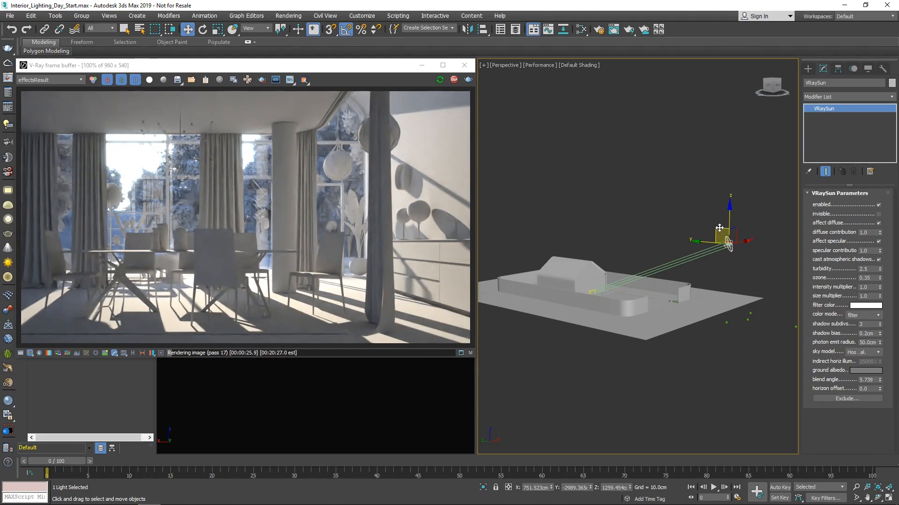
pyautogui.moveTo(719, 229); pyautogui.dragTo(715, 249)
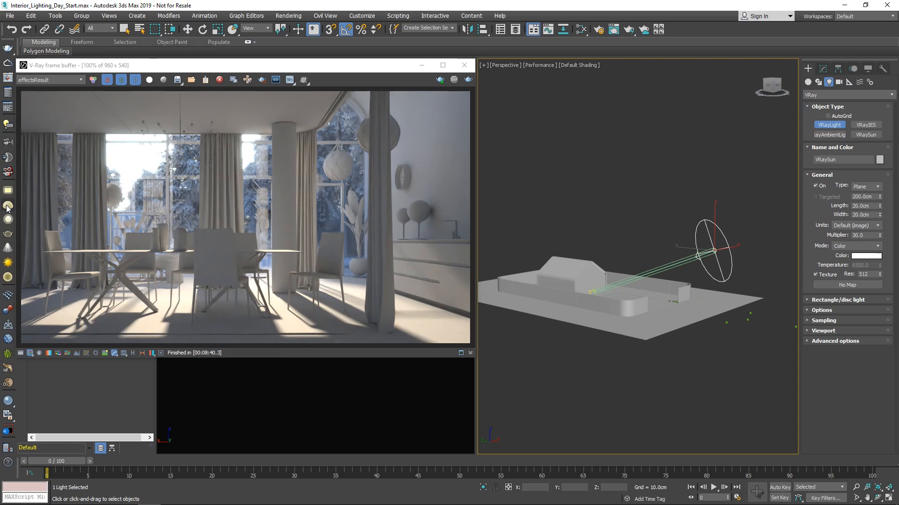
pyautogui.moveTo(613, 381)
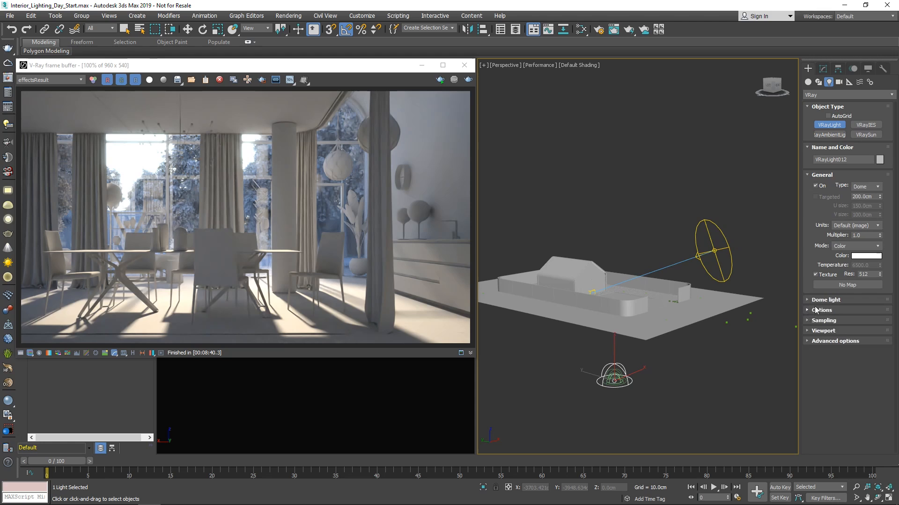
# - Check the Dome light rollout keeps Spherical (full dome) on, then collapse it
pyautogui.click(826, 299)
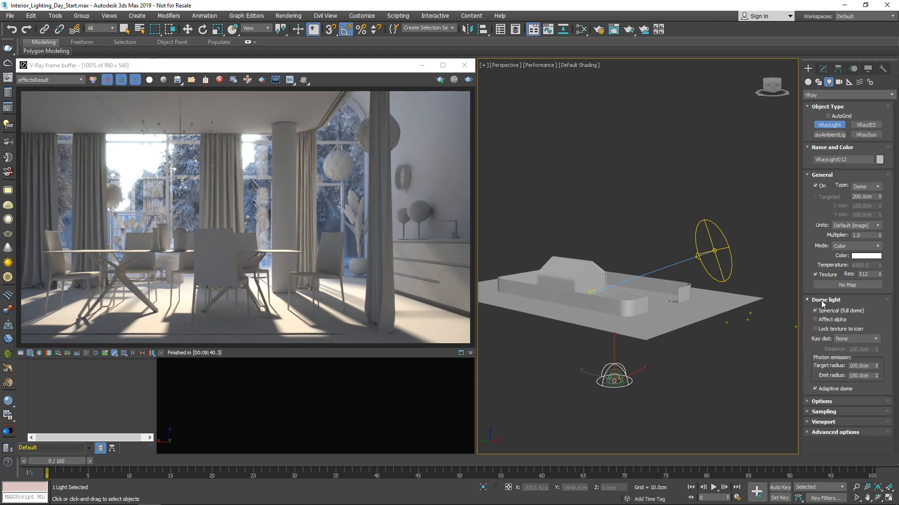
pyautogui.click(815, 389)
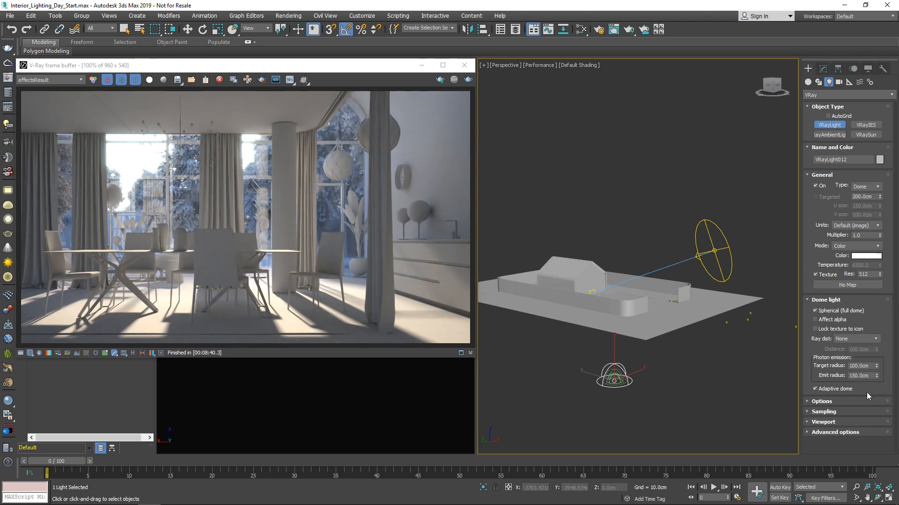
pyautogui.click(826, 300)
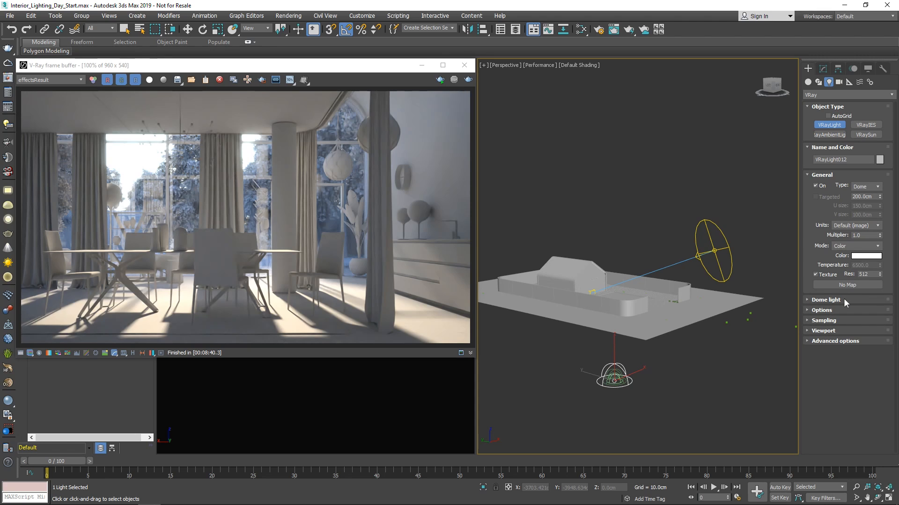
pyautogui.click(822, 69)
pyautogui.write('_Dome')
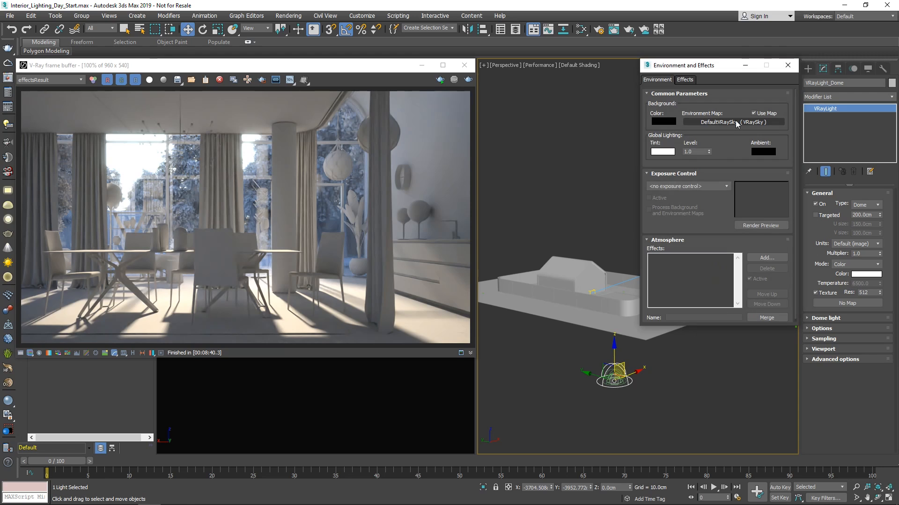
# - Copy the DefaultVRaySky environment map and paste it as the dome light's texture
pyautogui.rightClick(727, 122)
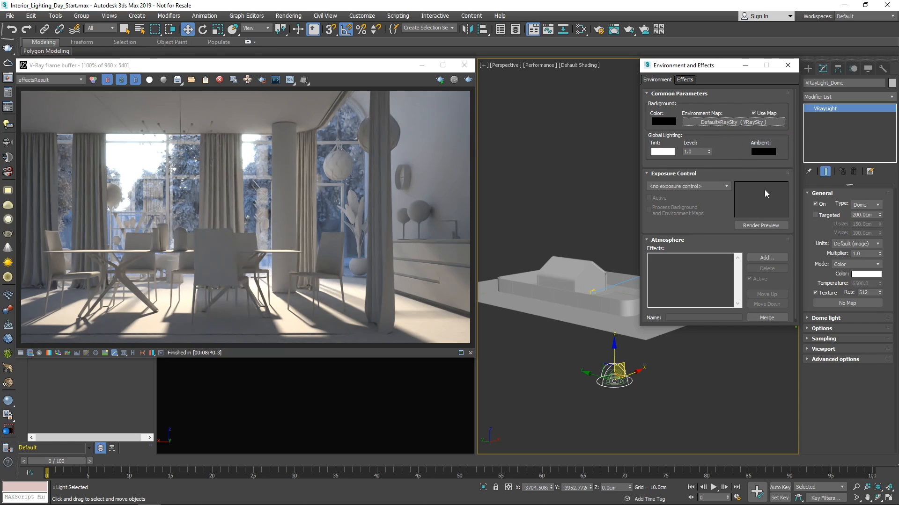
pyautogui.rightClick(854, 292)
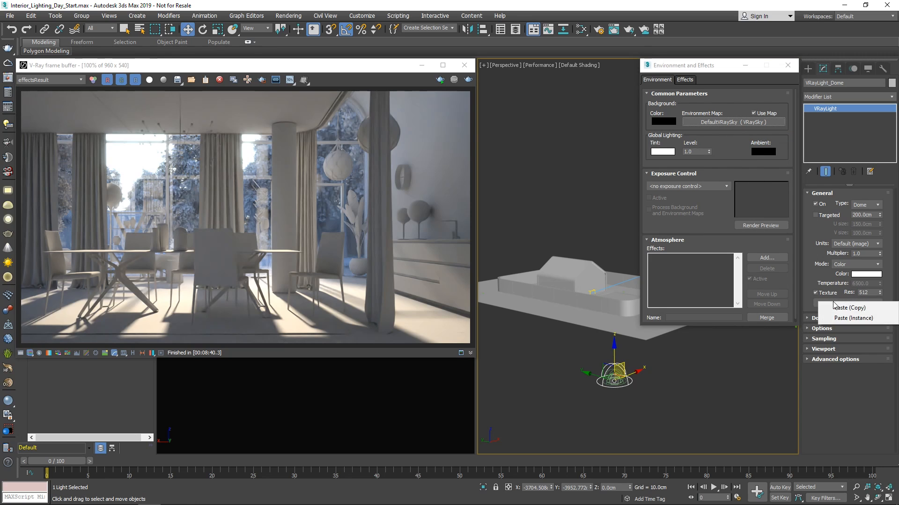
pyautogui.click(854, 318)
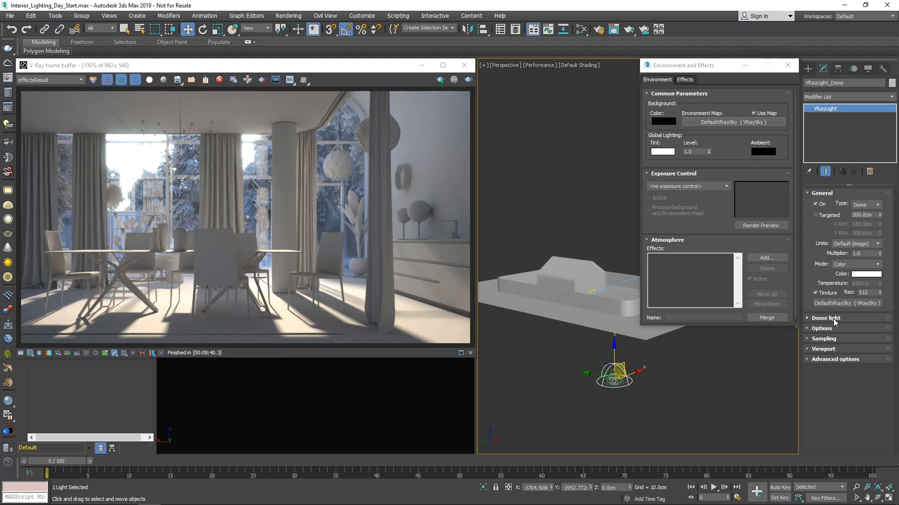
pyautogui.click(787, 64)
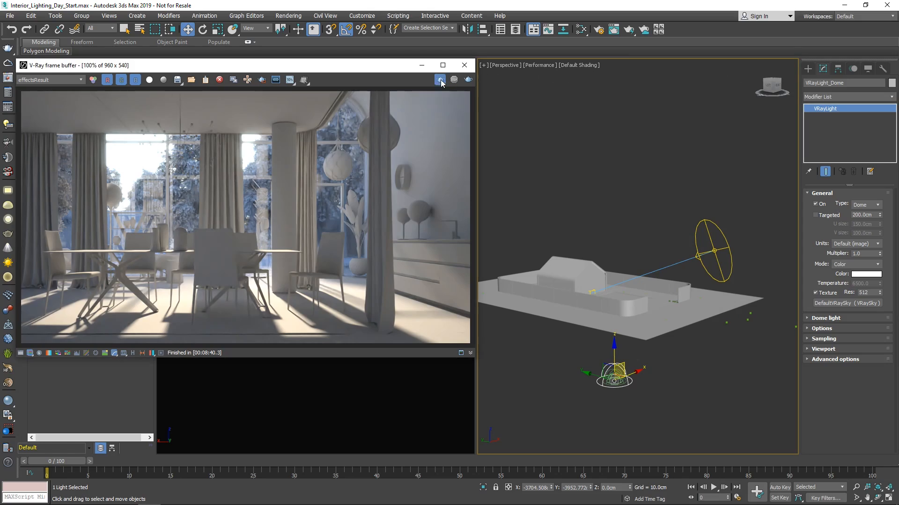
# - Re-render the scene from the V-Ray Frame Buffer with the sky-textured dome light
pyautogui.click(439, 79)
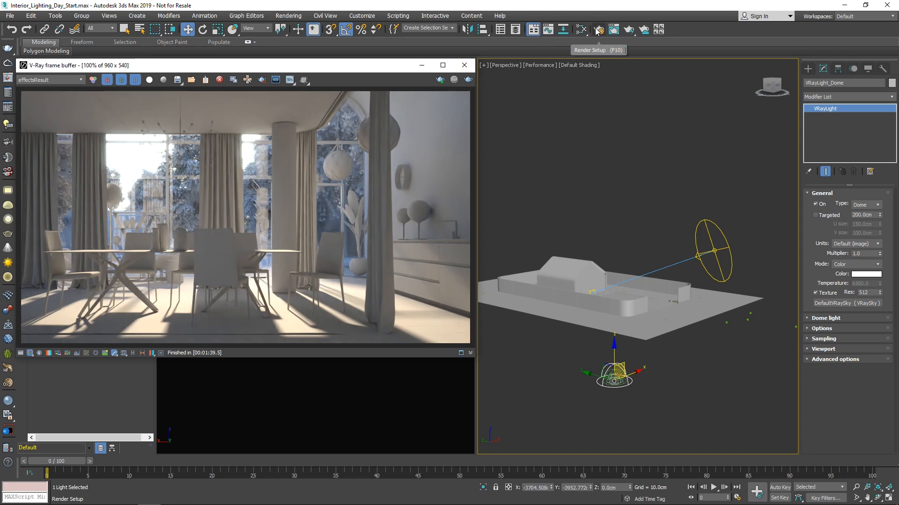
# - Set the VRayDenoiser engine to Default V-Ray denoiser and render at 1400 by 788
pyautogui.click(597, 29)
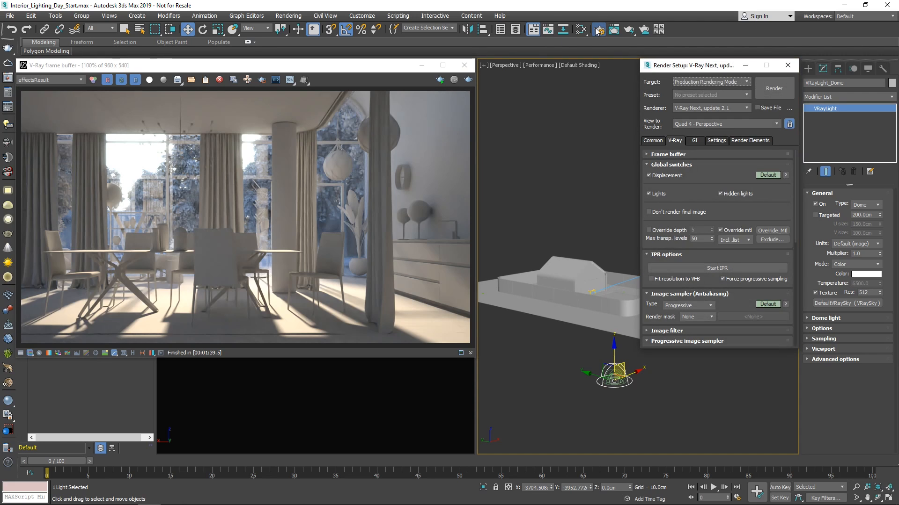
pyautogui.click(721, 230)
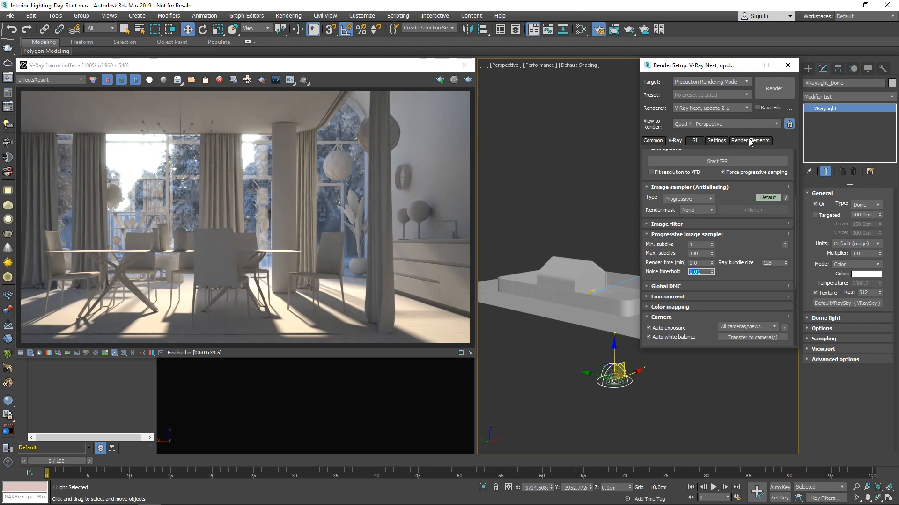
pyautogui.click(750, 140)
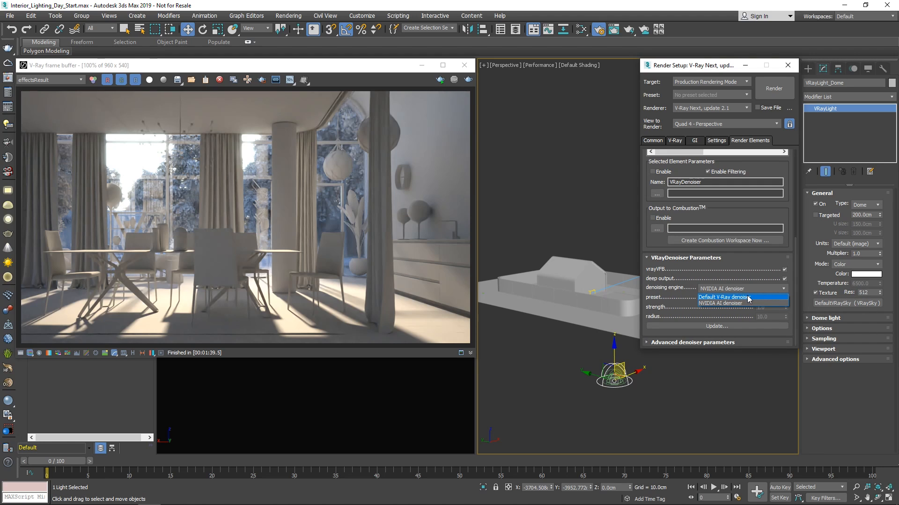
pyautogui.click(722, 297)
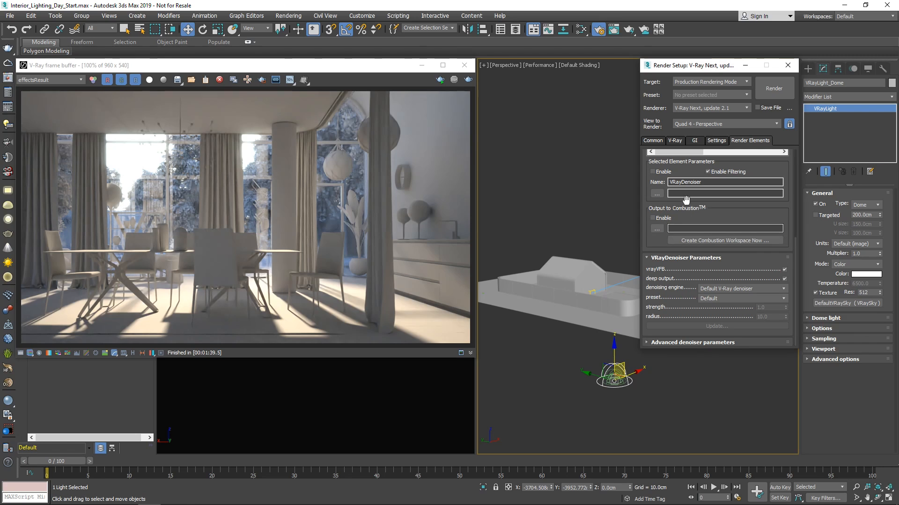
pyautogui.click(653, 141)
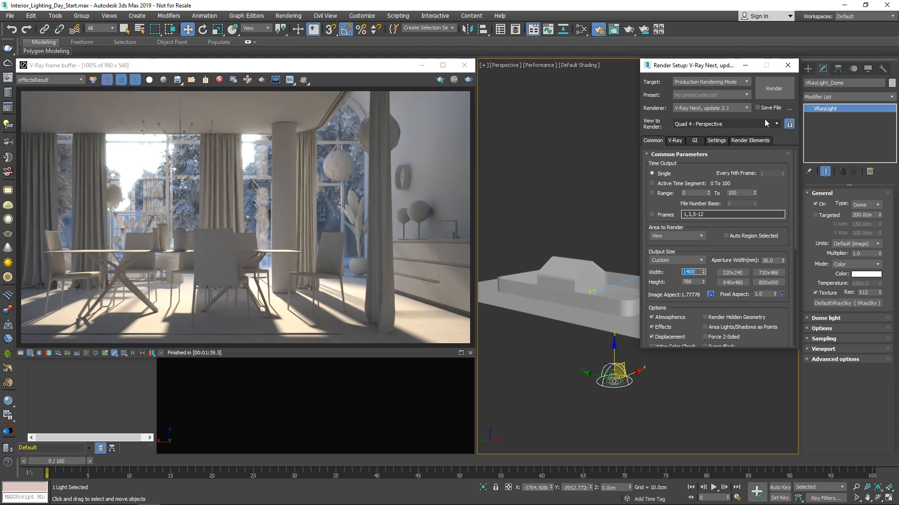
pyautogui.click(773, 88)
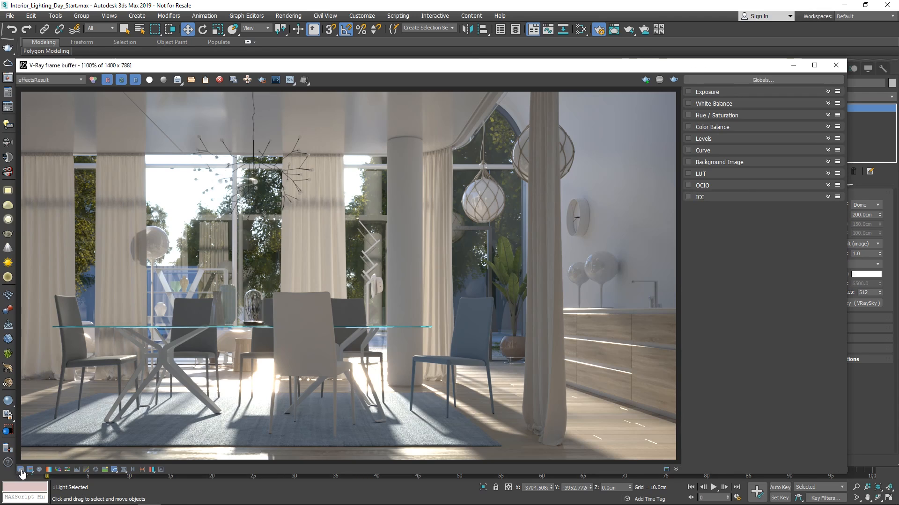
pyautogui.moveTo(680, 161)
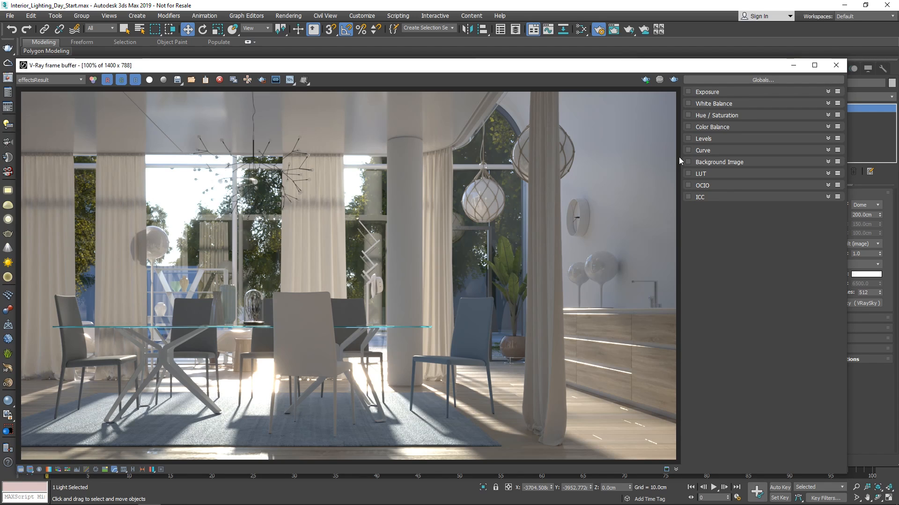
# - Enable Exposure correction with exposure 0.09 and highlight burn 0.92
pyautogui.click(828, 91)
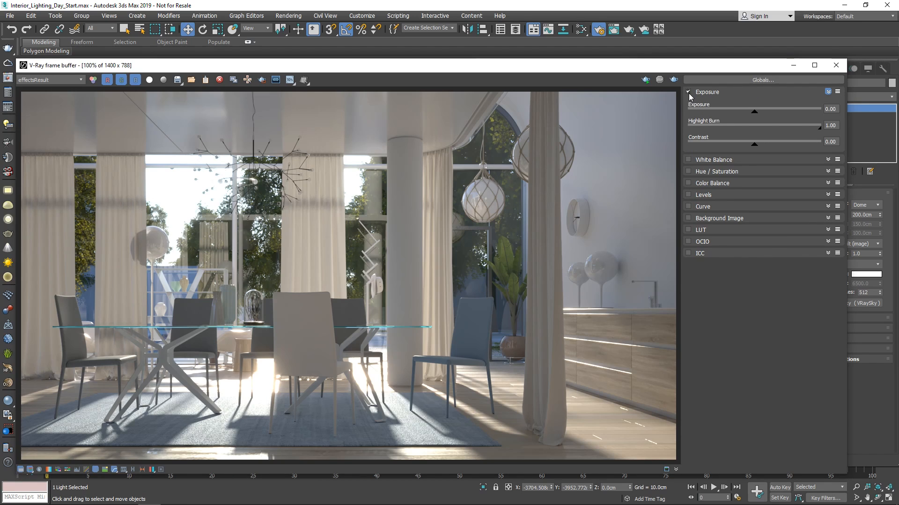
pyautogui.moveTo(753, 111); pyautogui.dragTo(740, 111)
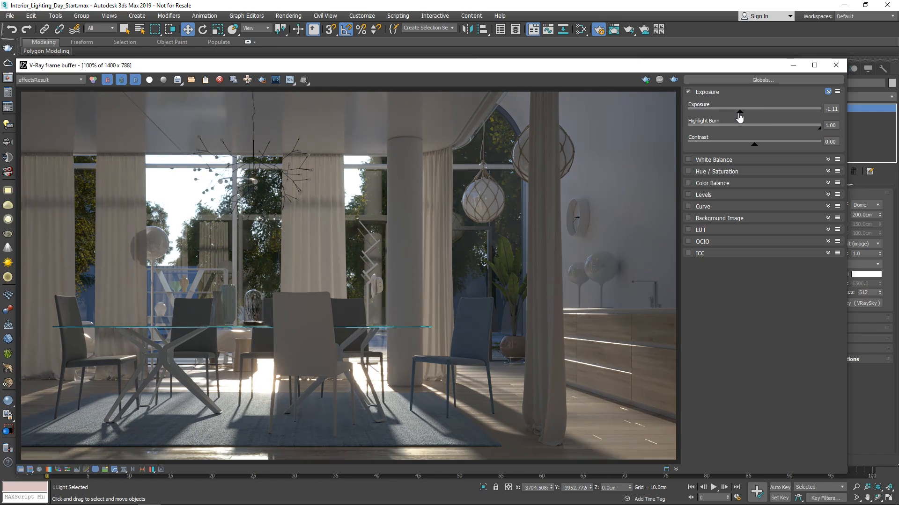
pyautogui.moveTo(738, 109); pyautogui.dragTo(753, 108)
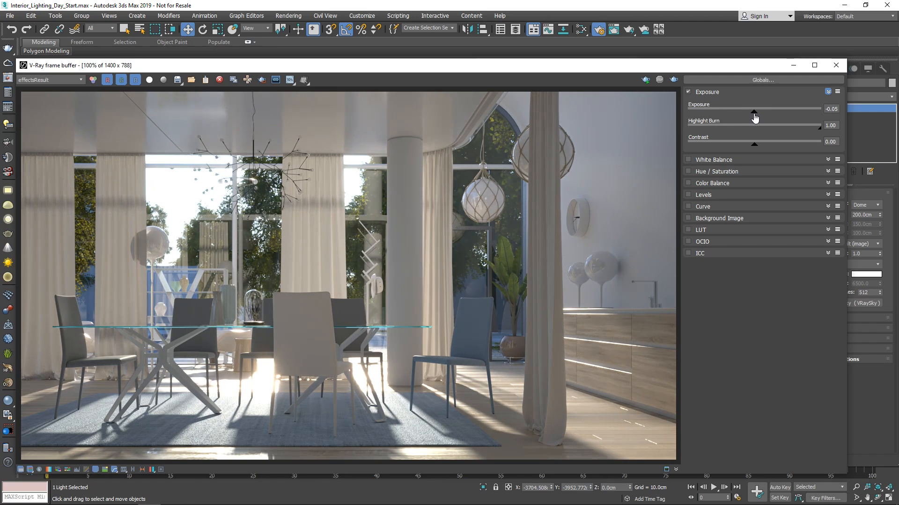
pyautogui.moveTo(753, 115); pyautogui.dragTo(771, 115)
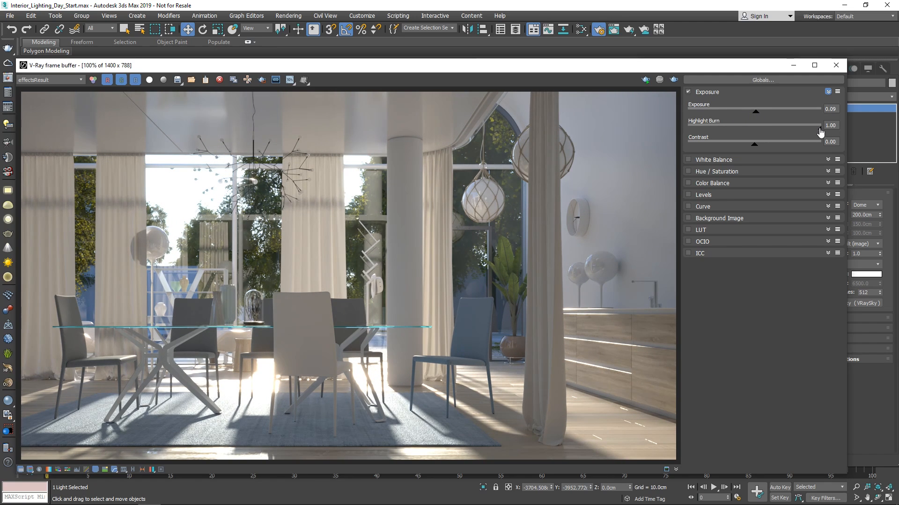
pyautogui.moveTo(820, 132); pyautogui.dragTo(810, 132)
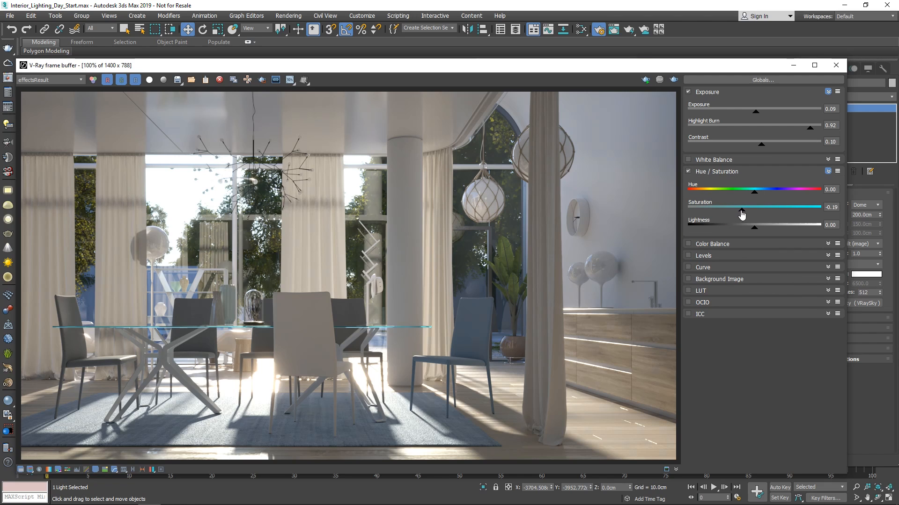
# - Lift Hue/Saturation's saturation to a subtle 0.07 boost
pyautogui.moveTo(742, 214); pyautogui.dragTo(787, 211)
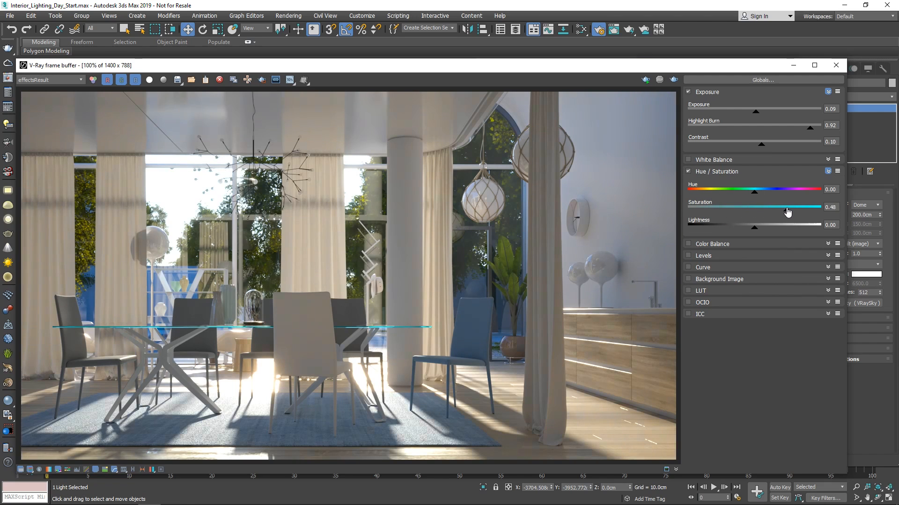
pyautogui.moveTo(788, 211); pyautogui.dragTo(756, 212)
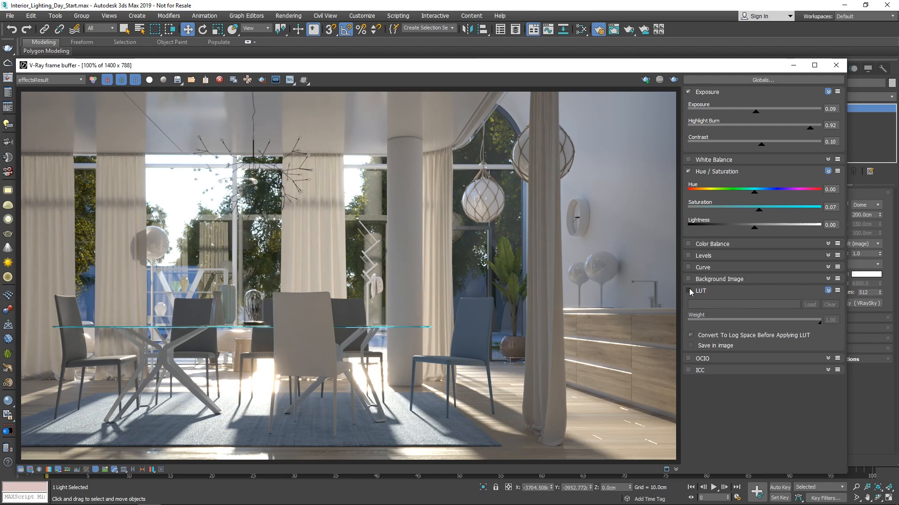
# - Enable the LUT correction and load Interior_Lighting_Day.cube from the Assets folder
pyautogui.click(688, 291)
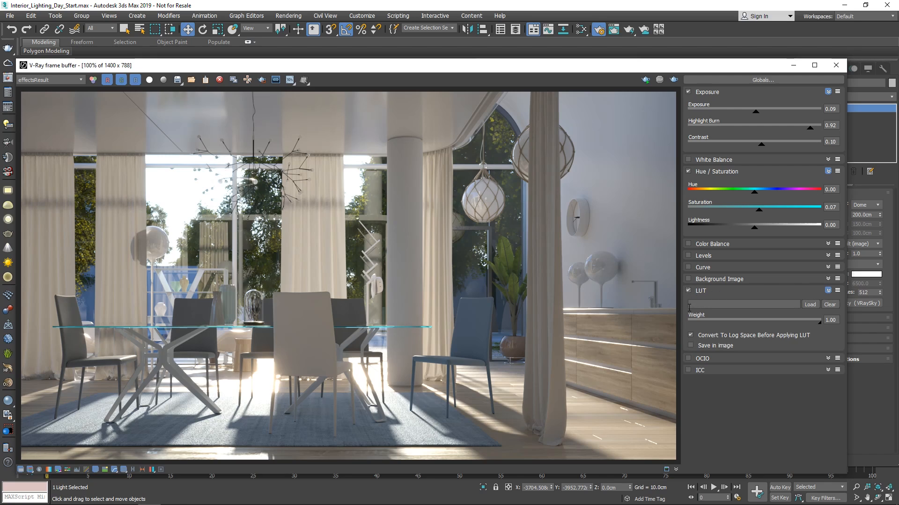
pyautogui.click(689, 335)
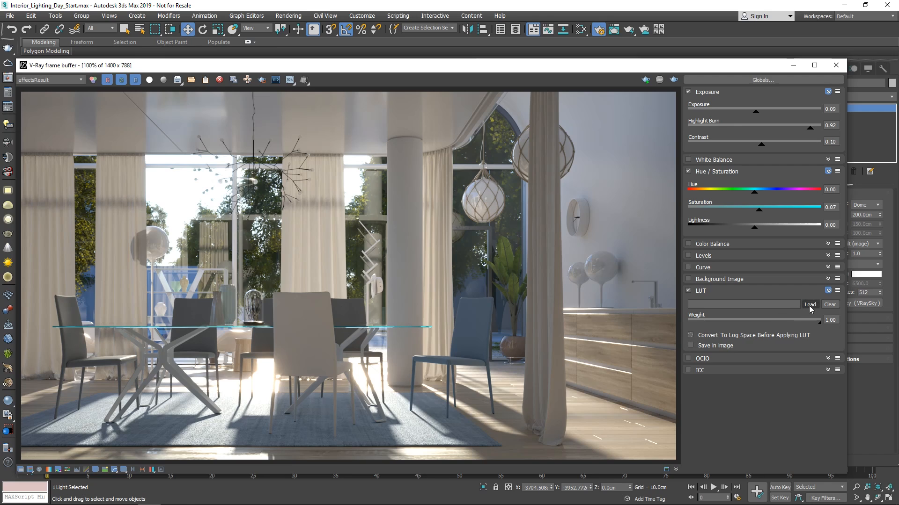
pyautogui.click(810, 304)
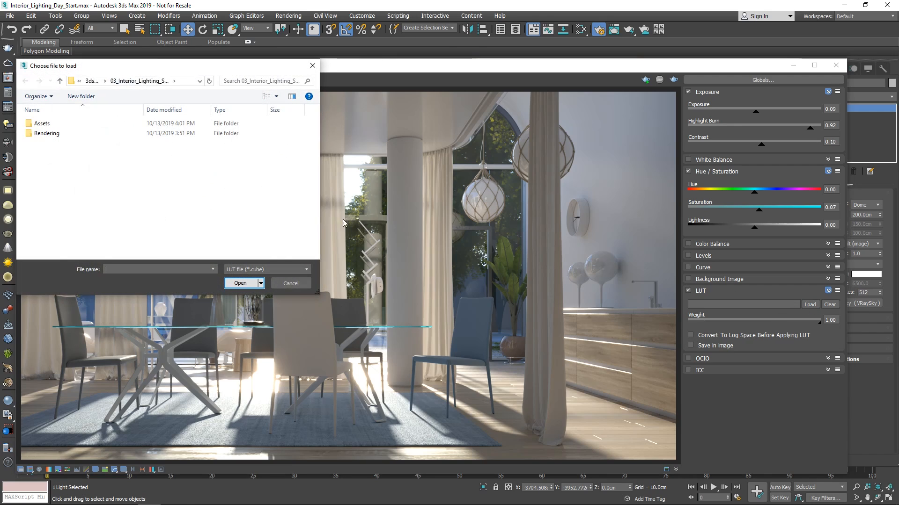
pyautogui.doubleClick(41, 124)
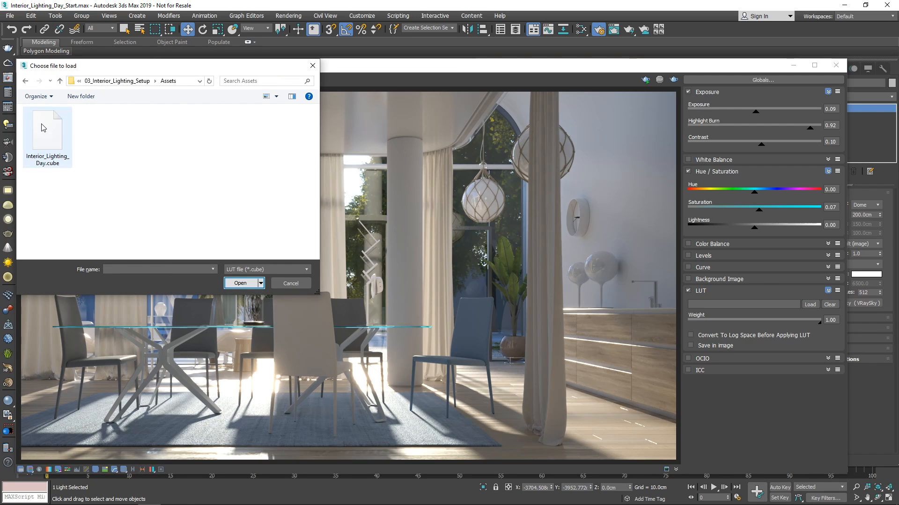
pyautogui.click(46, 129)
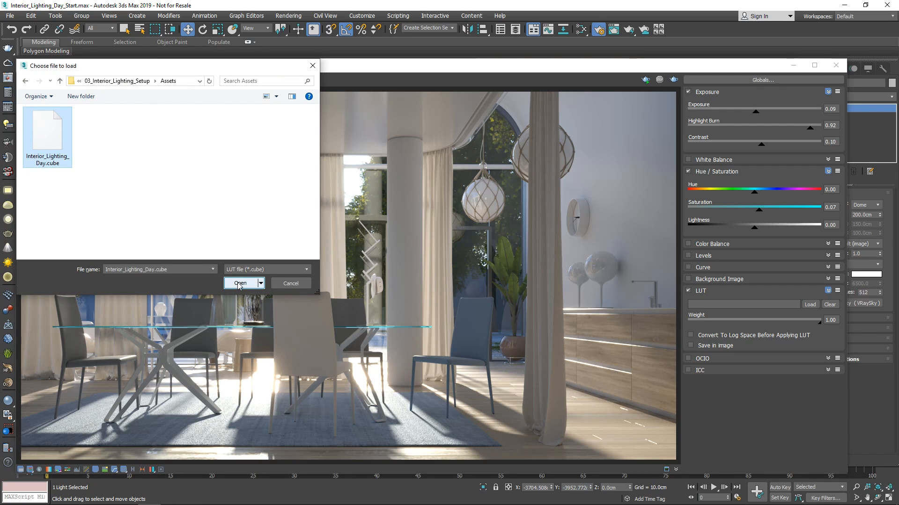
pyautogui.click(240, 282)
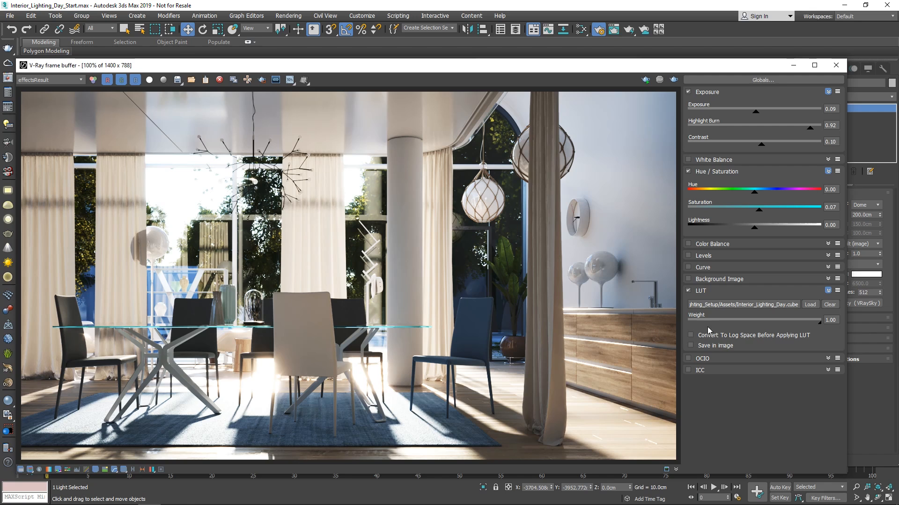
# - Set the LUT weight to 0.20 and tick Save in image
pyautogui.moveTo(833, 325); pyautogui.dragTo(811, 325)
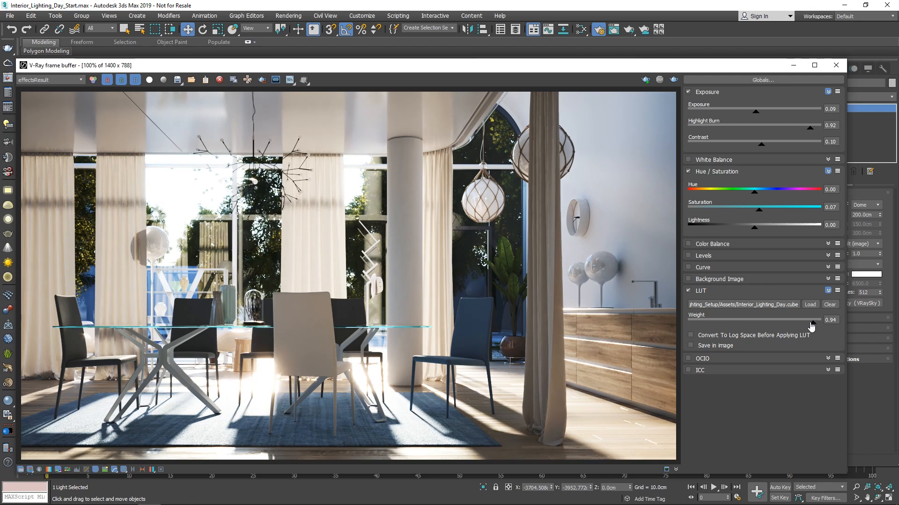
pyautogui.moveTo(810, 320); pyautogui.dragTo(691, 320)
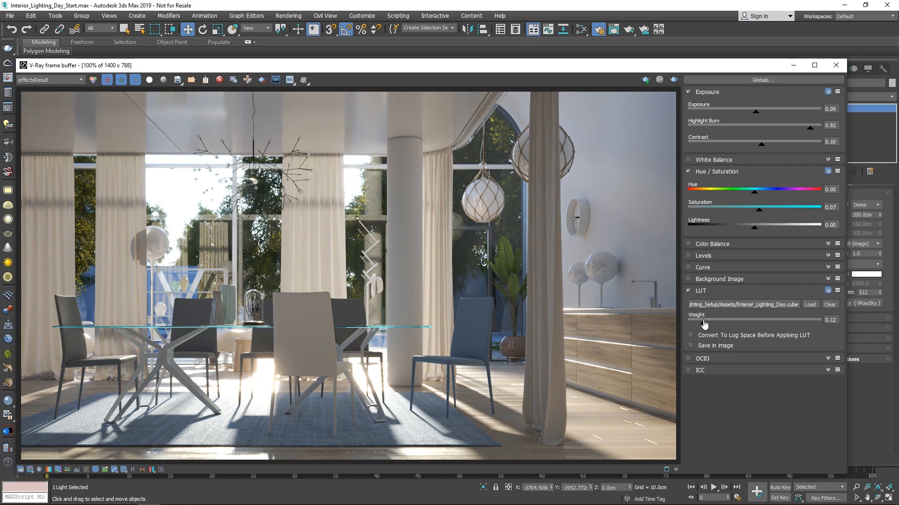
pyautogui.moveTo(704, 324); pyautogui.dragTo(713, 325)
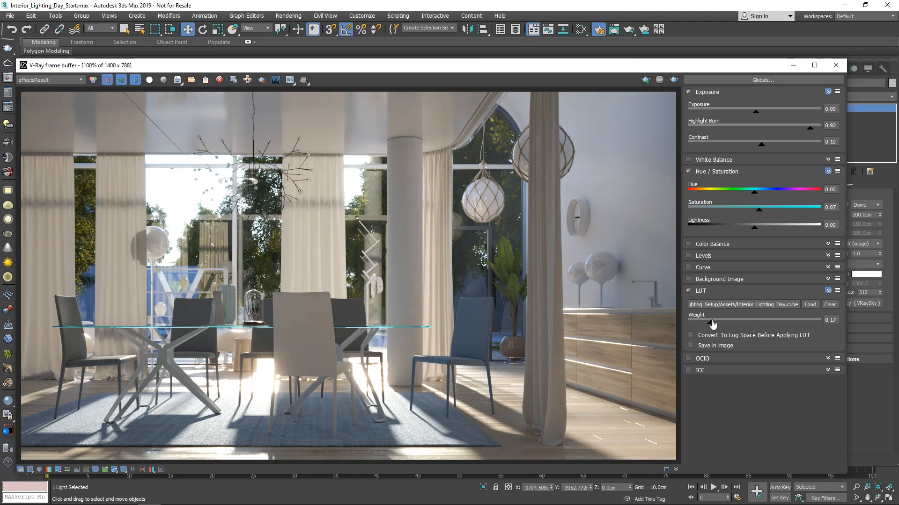
pyautogui.moveTo(711, 325); pyautogui.dragTo(716, 326)
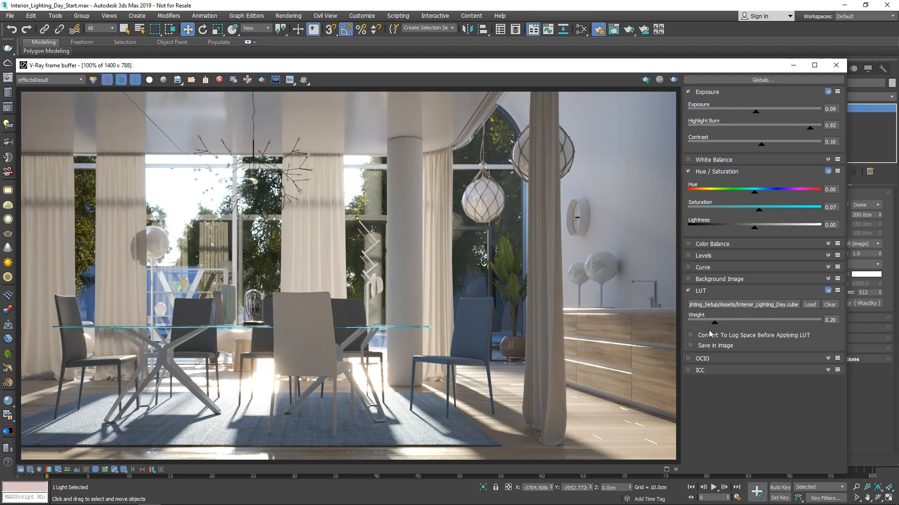
pyautogui.click(690, 345)
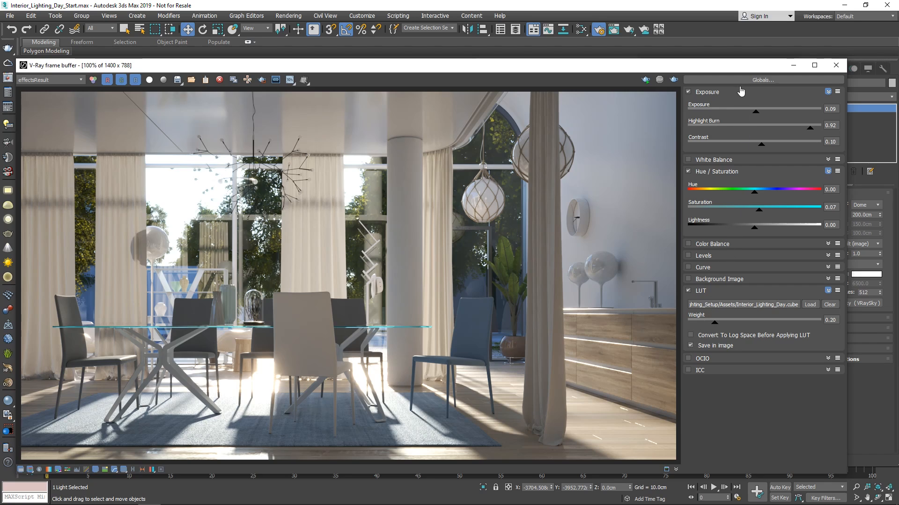
# - Save the color corrections as a preset via Globals > Save, named Interior_Lighting_
pyautogui.click(762, 79)
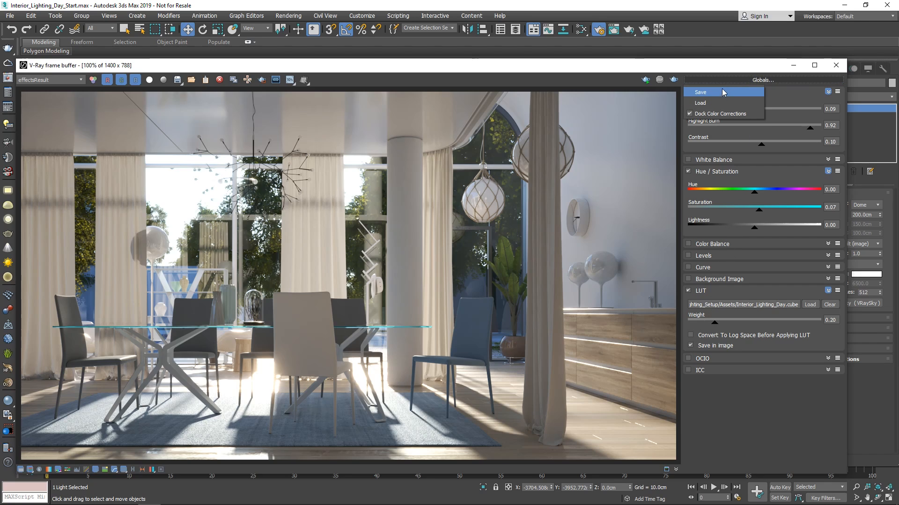
pyautogui.click(700, 93)
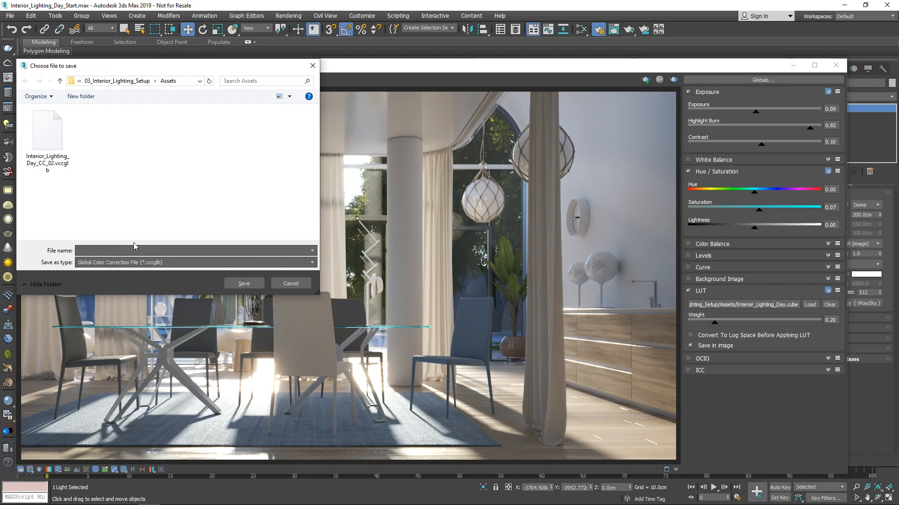
pyautogui.write('Interior_Lighting_')
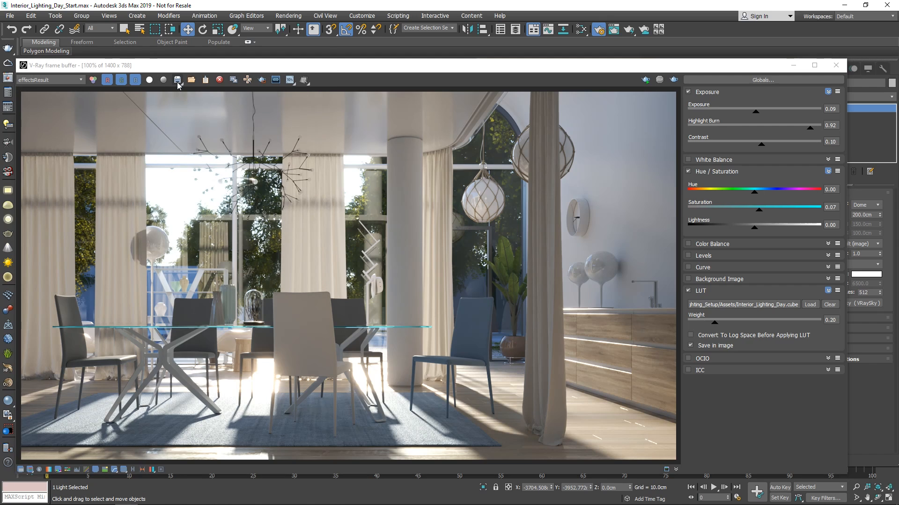
# - Save the current channel as Interior_Lighting_Day_01 in PNG format
pyautogui.click(176, 79)
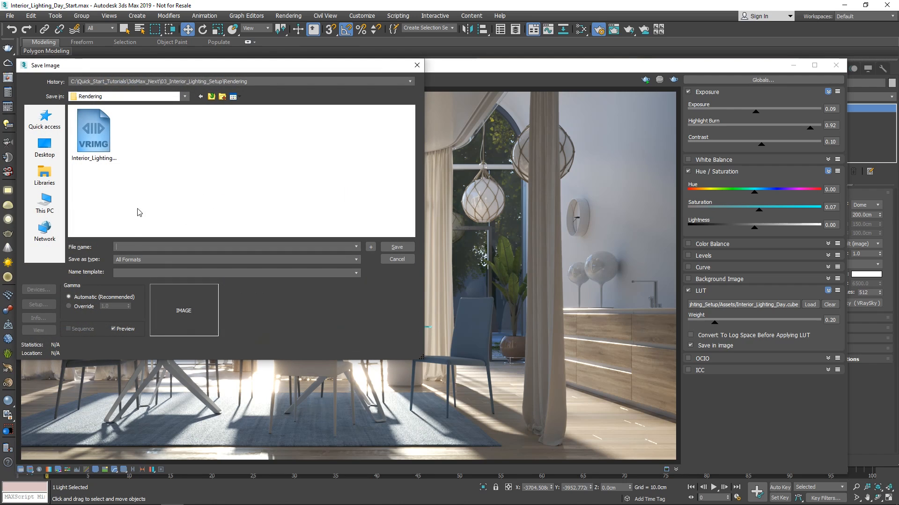
pyautogui.write('Interior_Lighting_Day_01')
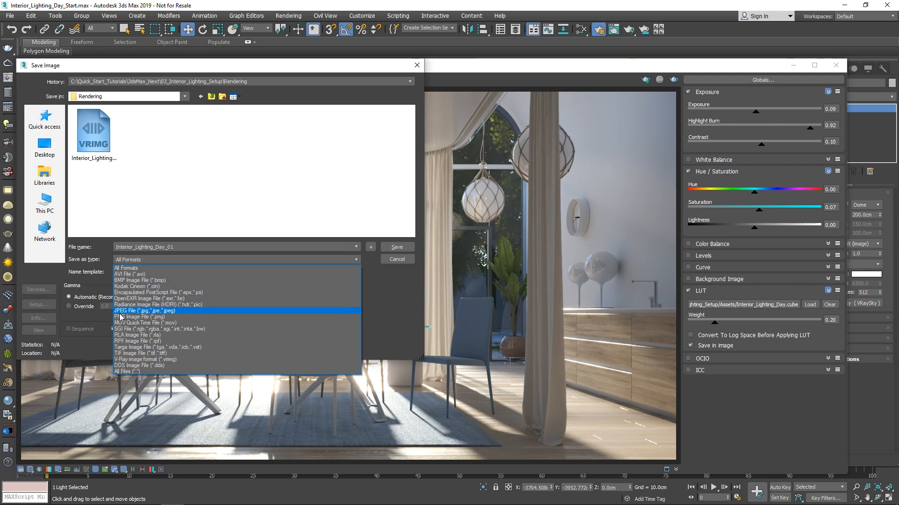
pyautogui.click(143, 318)
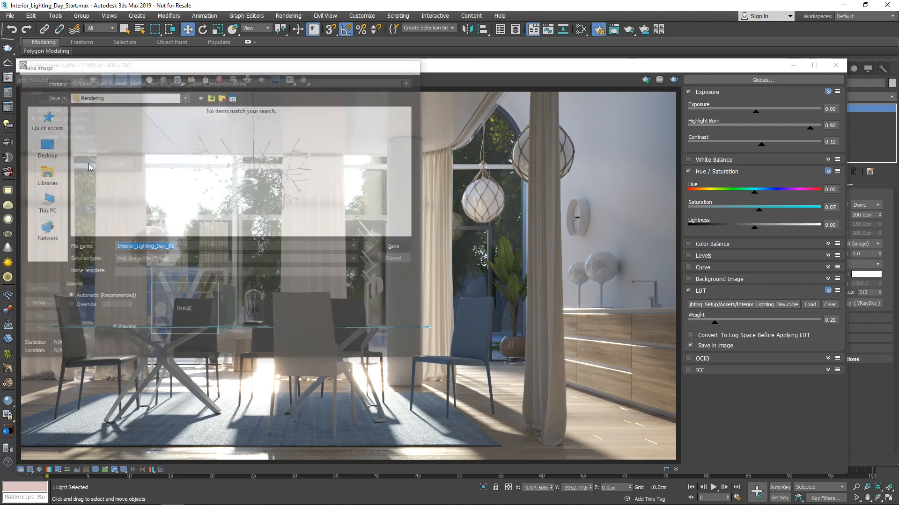
pyautogui.click(394, 258)
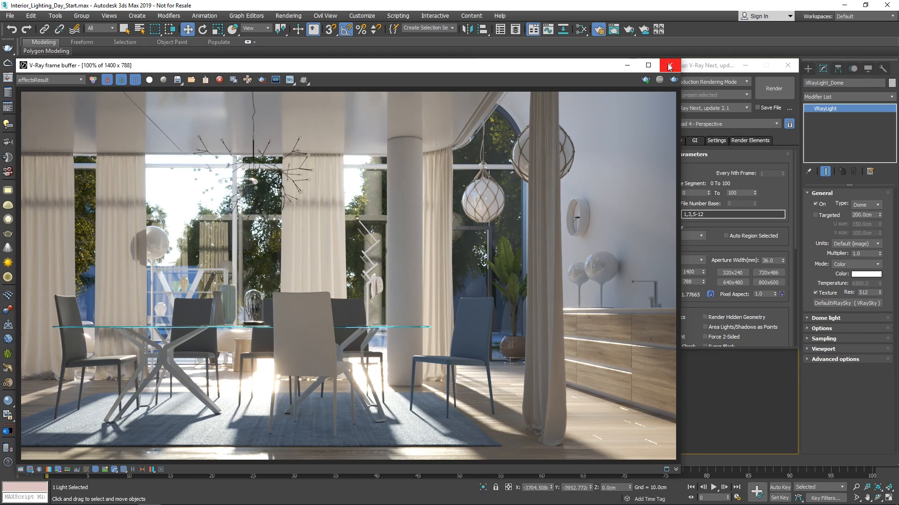
# - Close the frame buffer and enable Override mtl in V-Ray's Global switches
pyautogui.click(668, 65)
pyautogui.write('960')
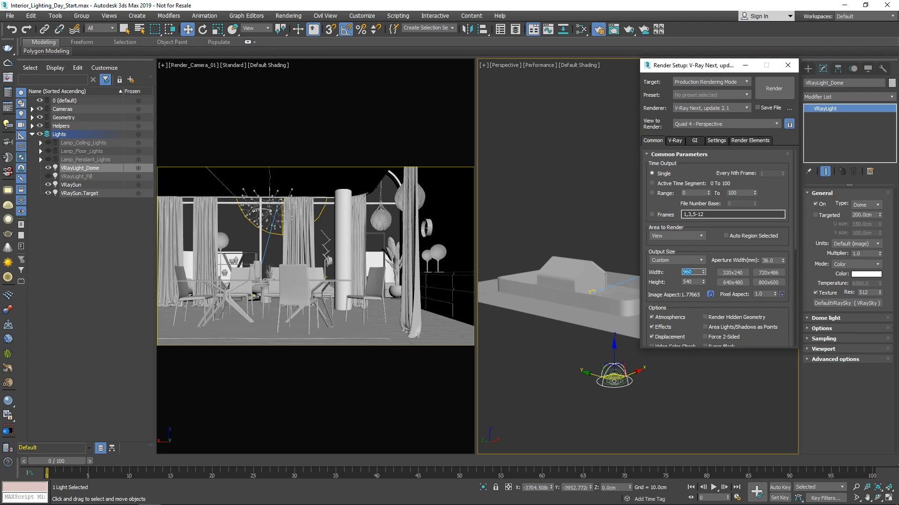
pyautogui.click(675, 140)
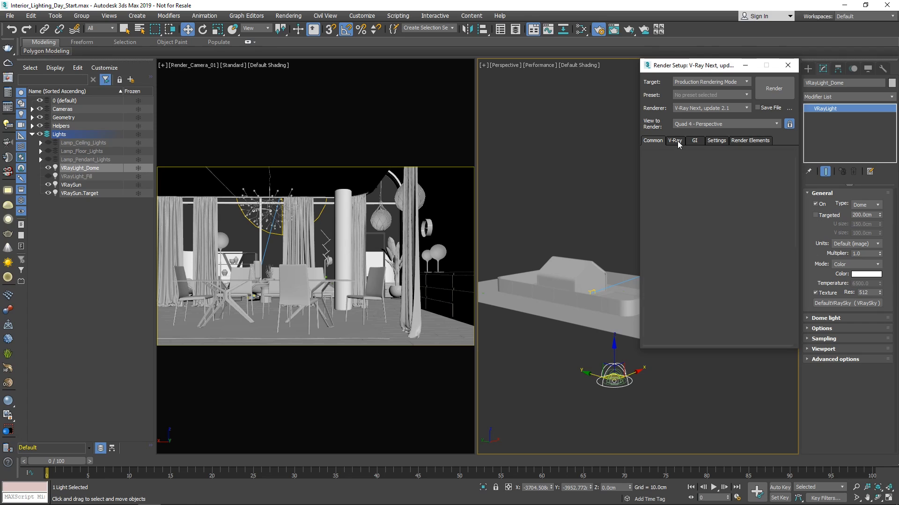
pyautogui.click(675, 140)
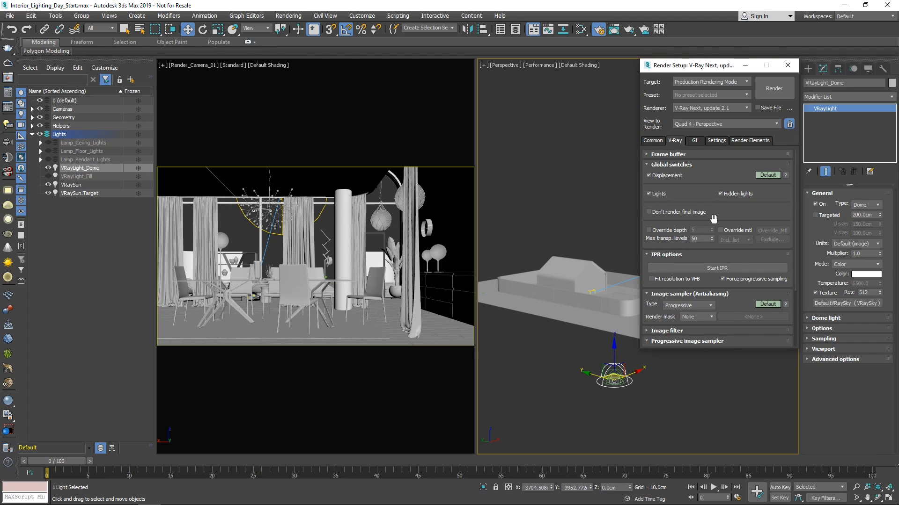
pyautogui.click(721, 231)
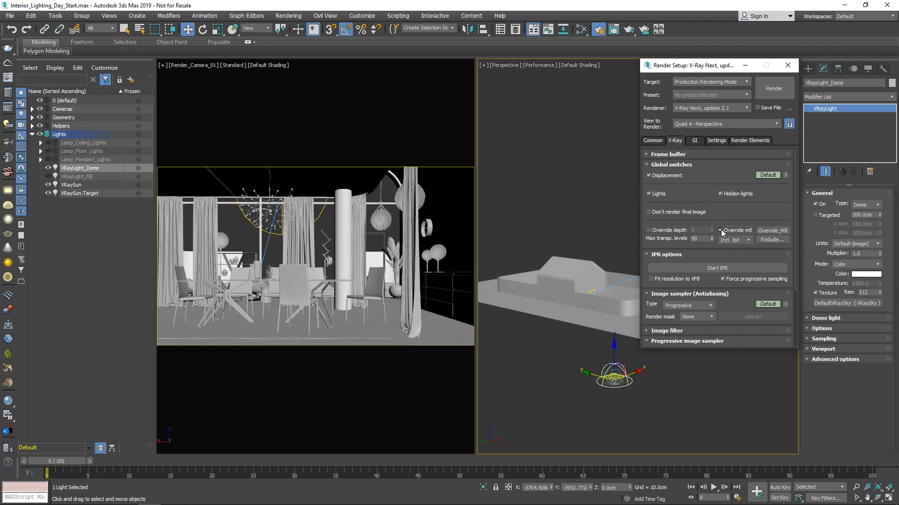
# - Switch the VRayDenoiser engine to NVIDIA AI denoiser, close Render Setup and select the VRaySun
pyautogui.click(750, 140)
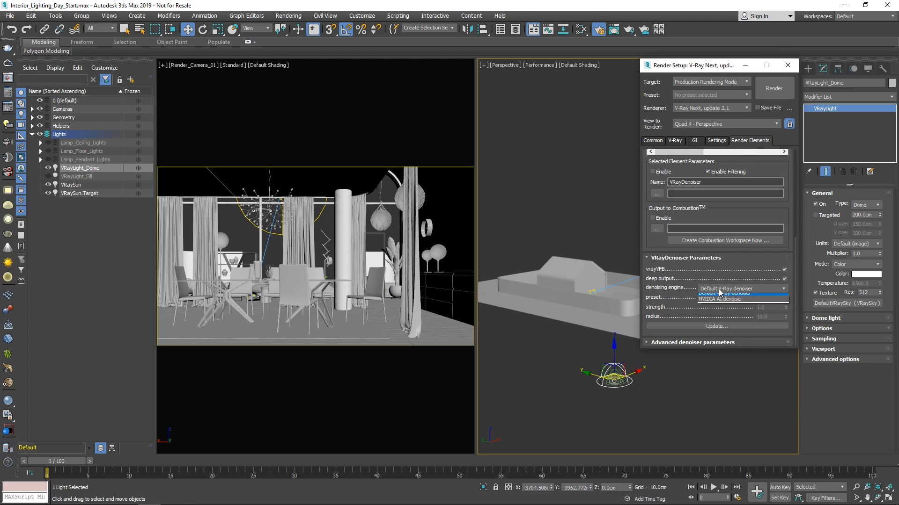
pyautogui.click(720, 298)
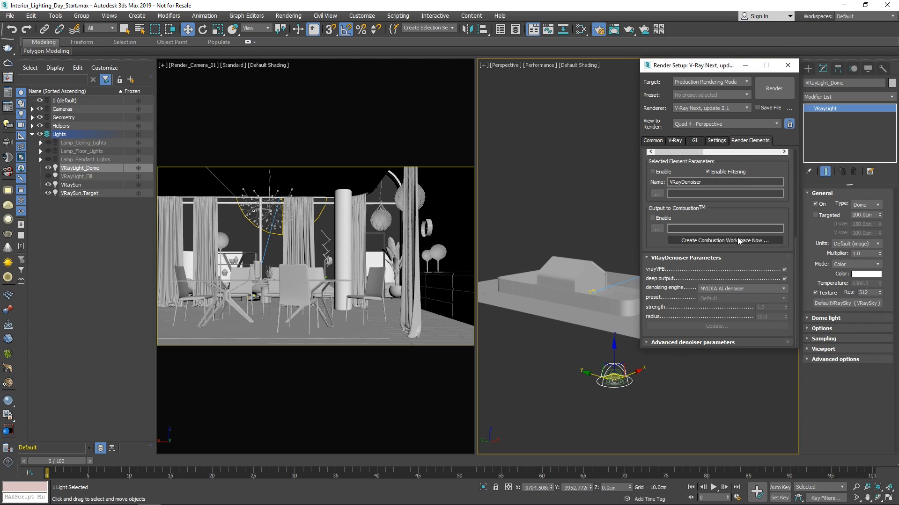
pyautogui.click(788, 65)
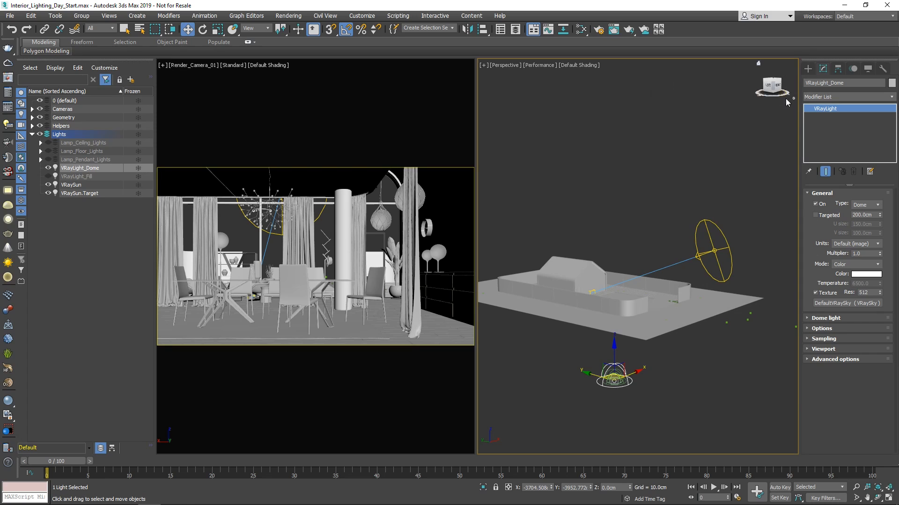
pyautogui.click(72, 184)
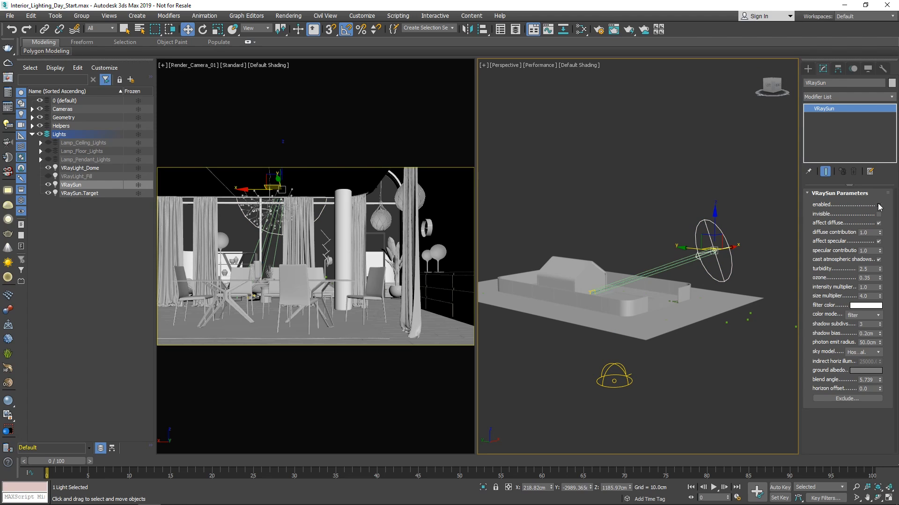
pyautogui.moveTo(613, 376)
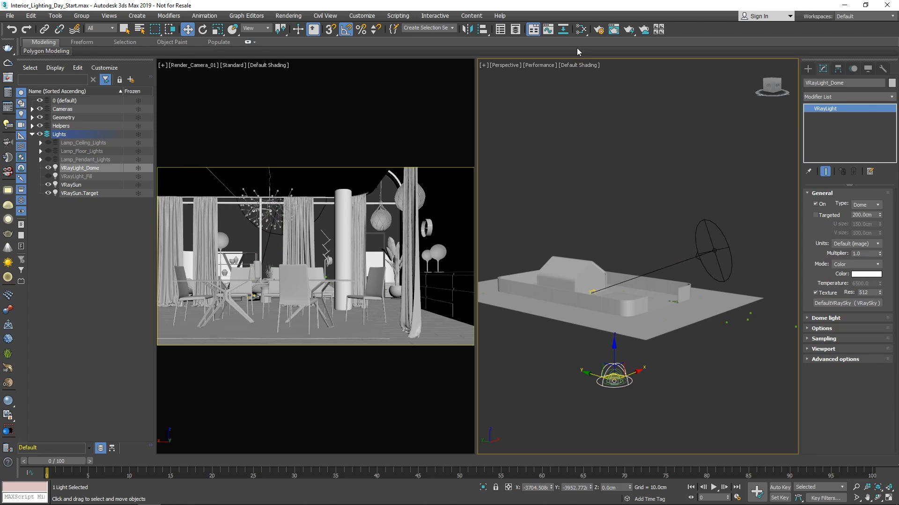
# - Add a VRayHDRI map named Environment in Slate and load 02_Dry_Field.hdr into it
pyautogui.click(580, 29)
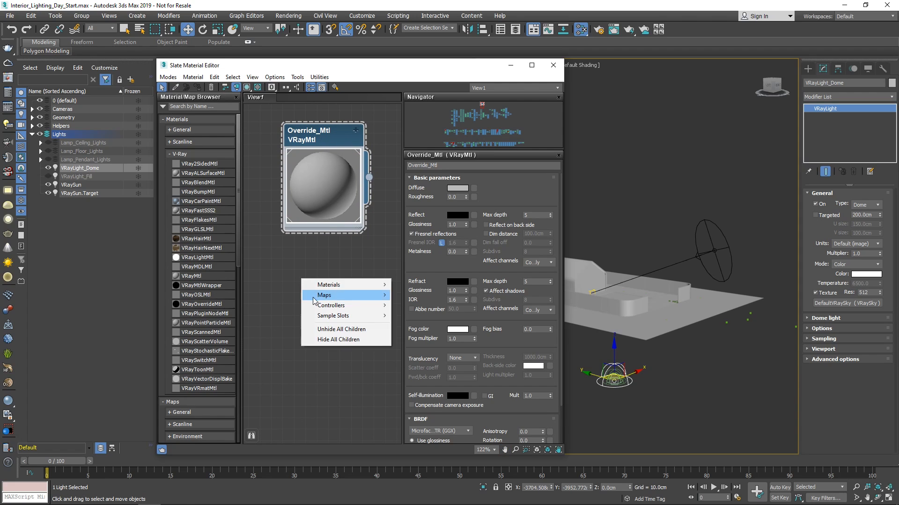
pyautogui.moveTo(412, 336)
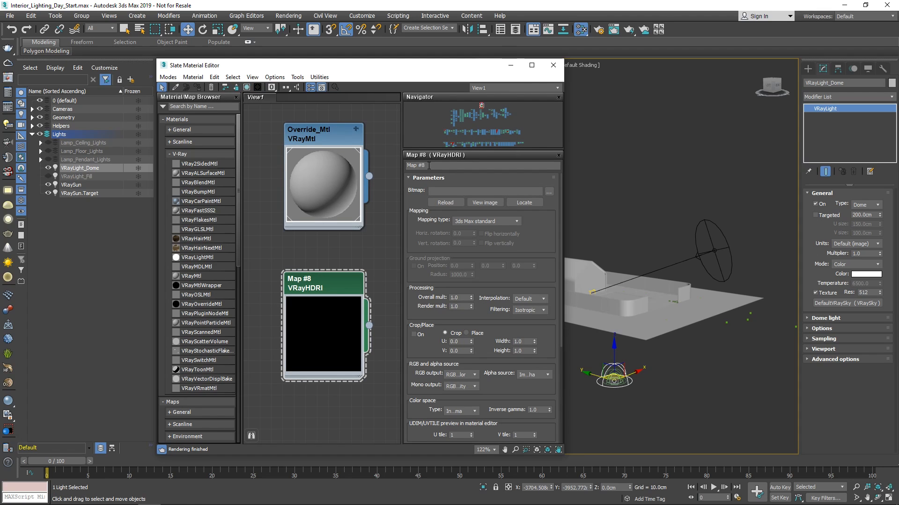
pyautogui.write('Environment')
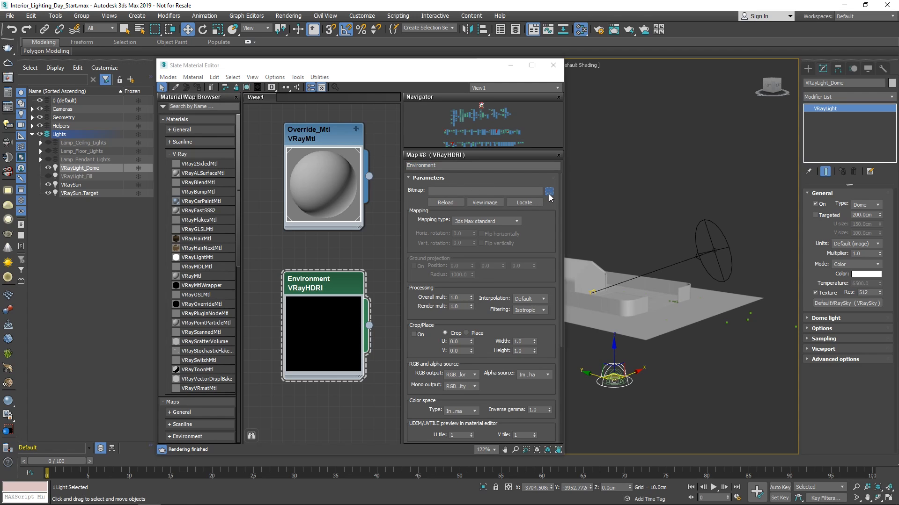
pyautogui.click(548, 190)
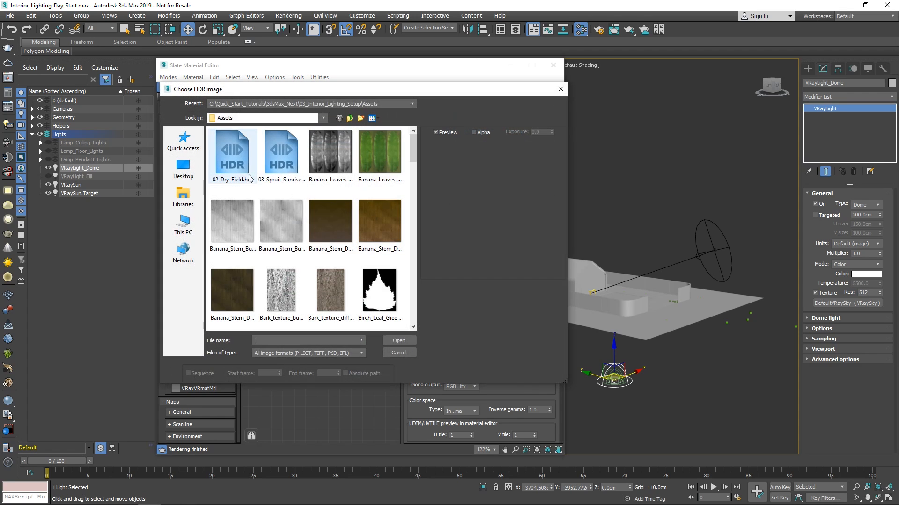
pyautogui.click(231, 154)
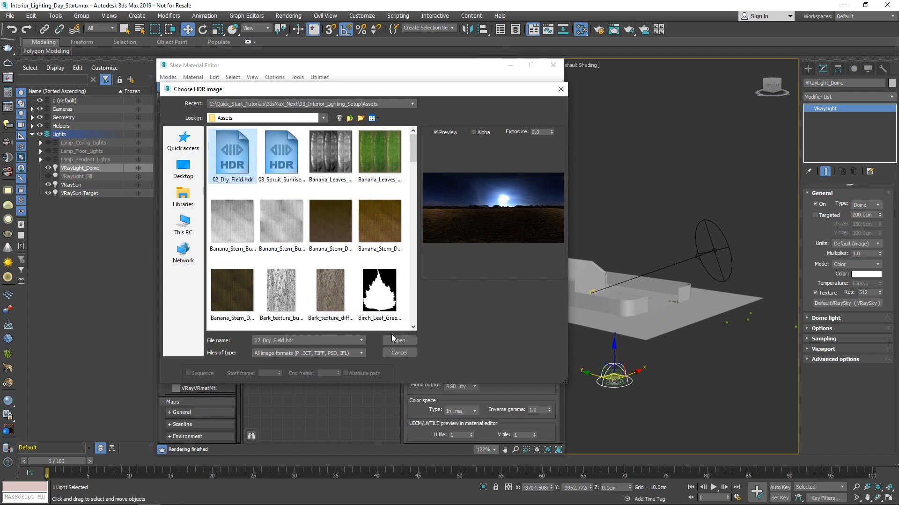
pyautogui.click(398, 341)
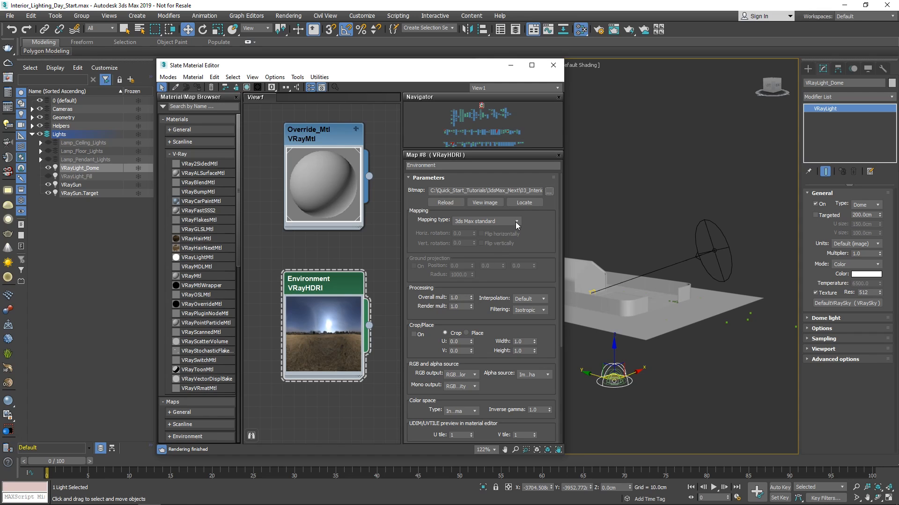
# - Set the HDRI mapping to Spherical and link it to the dome light's texture as an instance
pyautogui.click(517, 221)
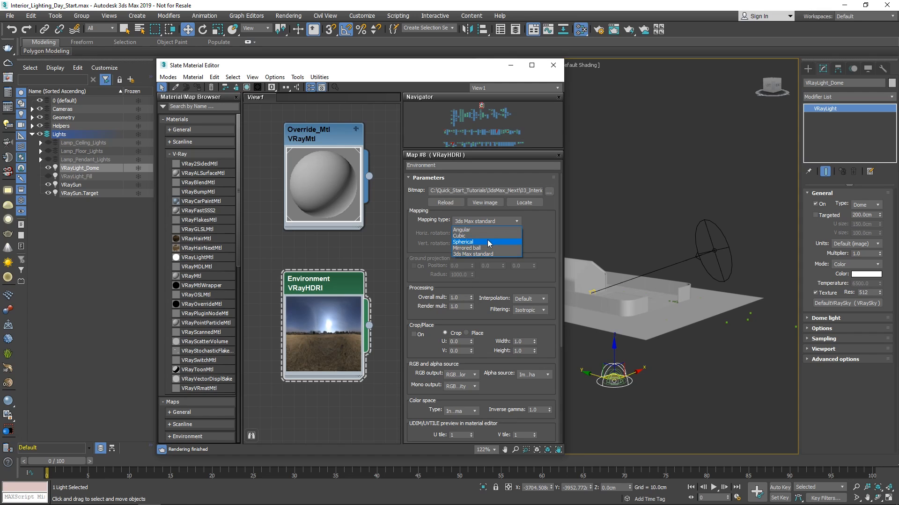
pyautogui.click(463, 241)
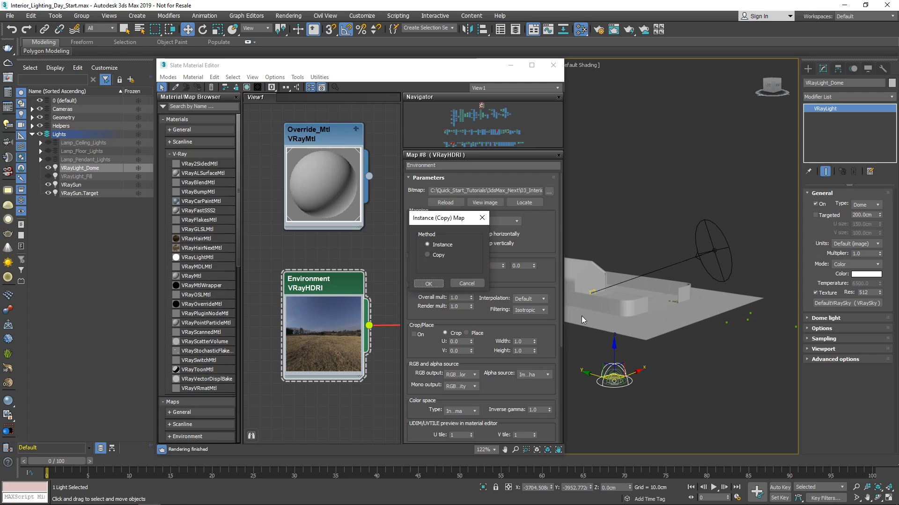
pyautogui.click(428, 282)
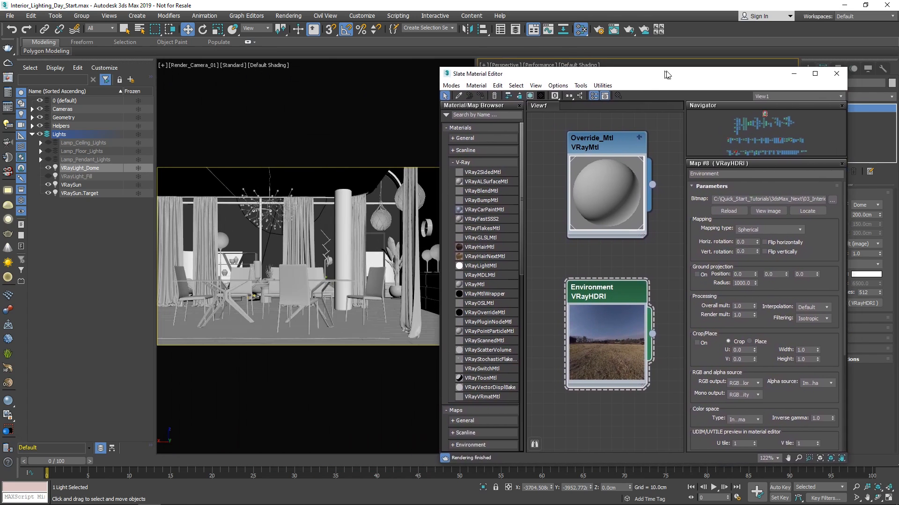
# - Render the HDRI-lit camera view, try Horiz. rotation 120, then return it to 0.0
pyautogui.moveTo(664, 73); pyautogui.dragTo(702, 65)
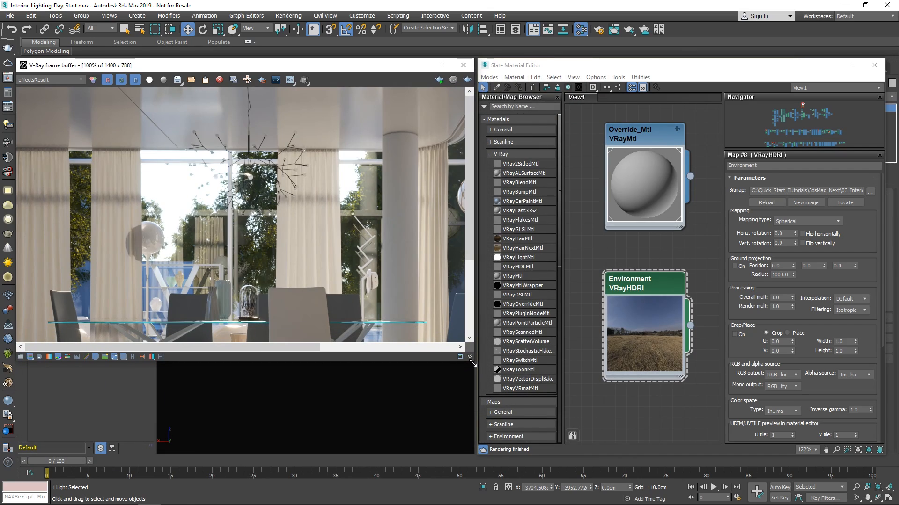
pyautogui.click(438, 80)
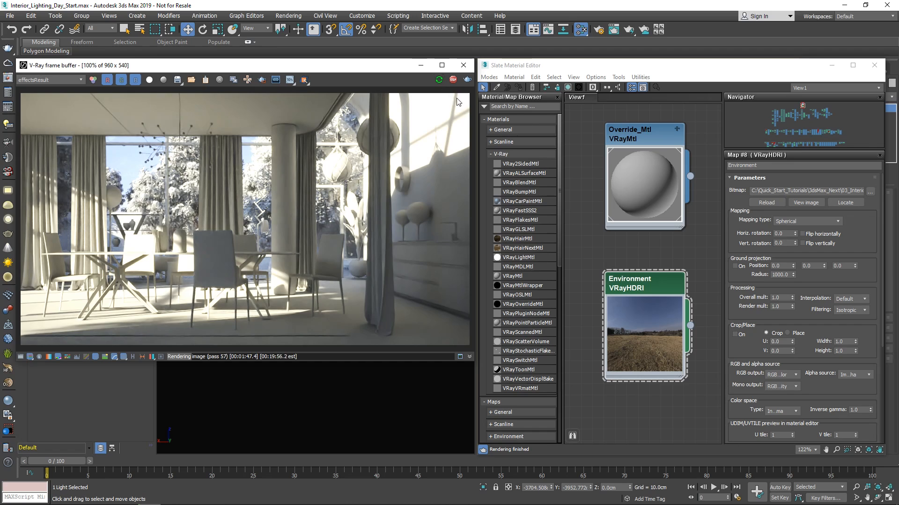
pyautogui.click(777, 233)
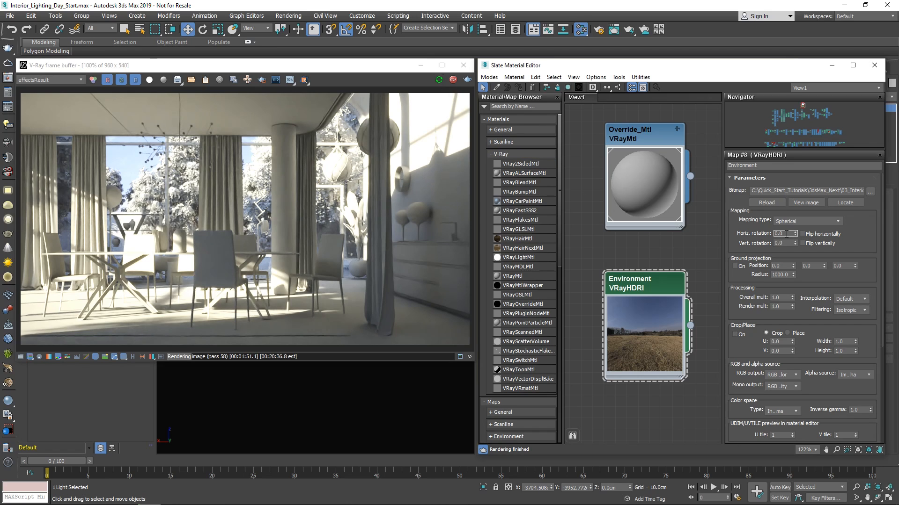
pyautogui.write('120')
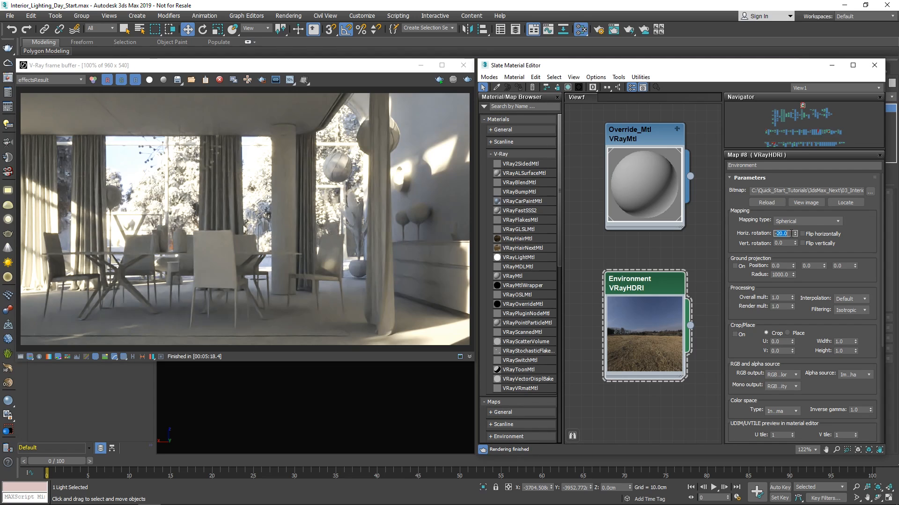
pyautogui.write('0.0')
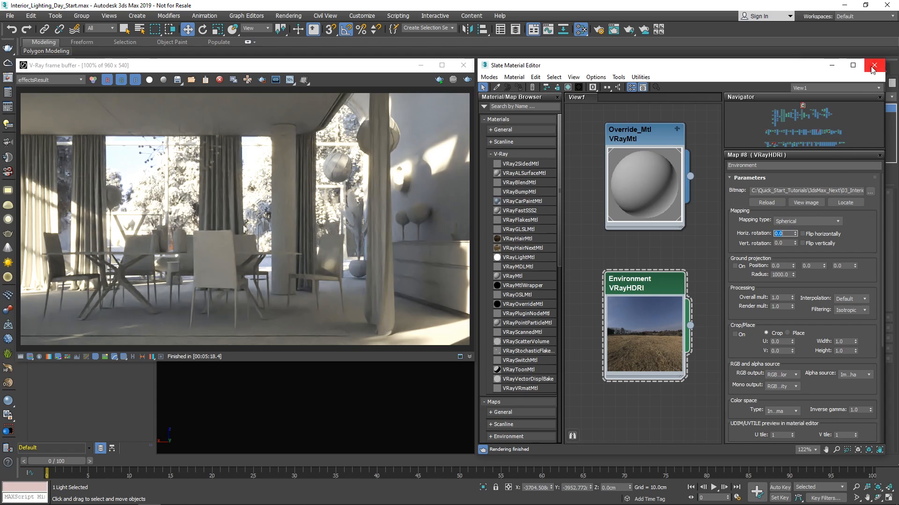
# - Enable Lock texture to icon in the dome light rollout
pyautogui.click(874, 66)
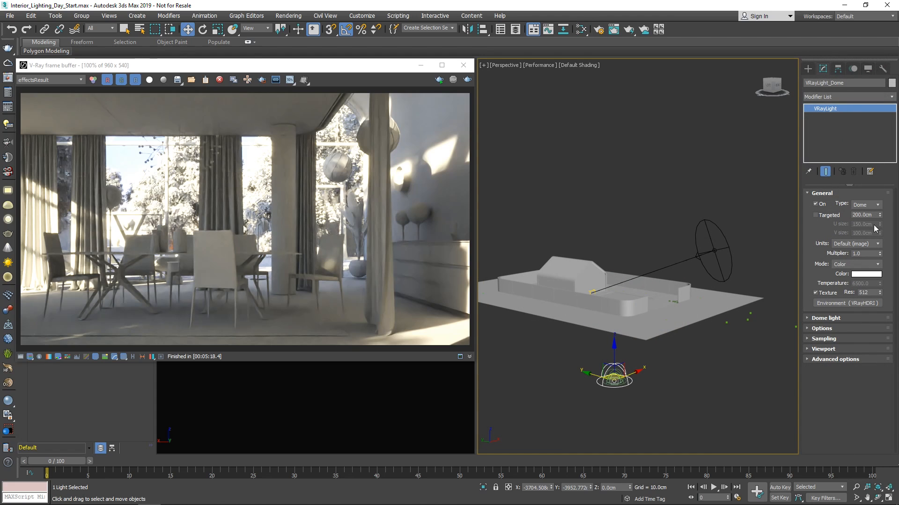
pyautogui.click(825, 318)
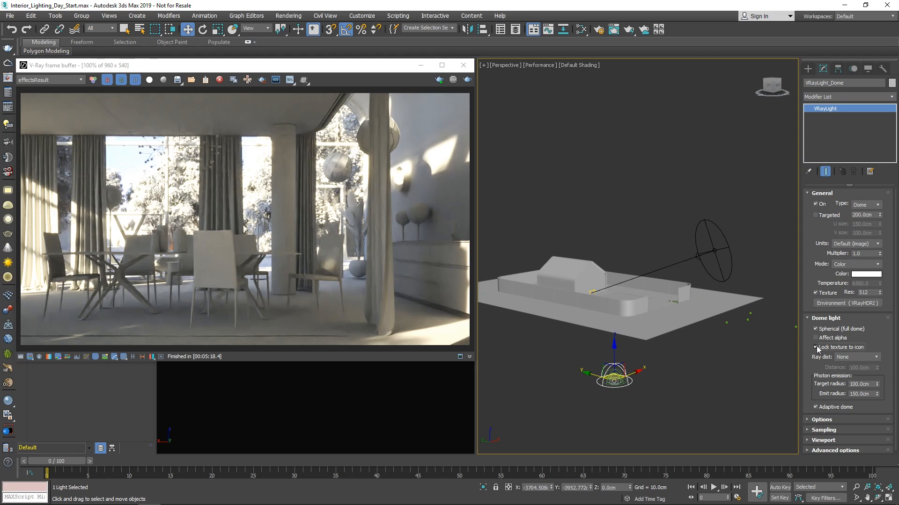
pyautogui.click(815, 347)
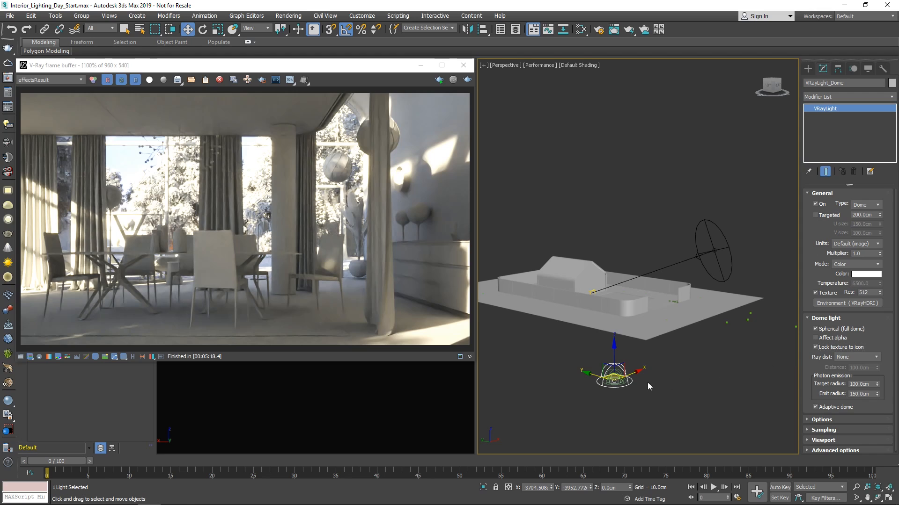
pyautogui.moveTo(629, 384)
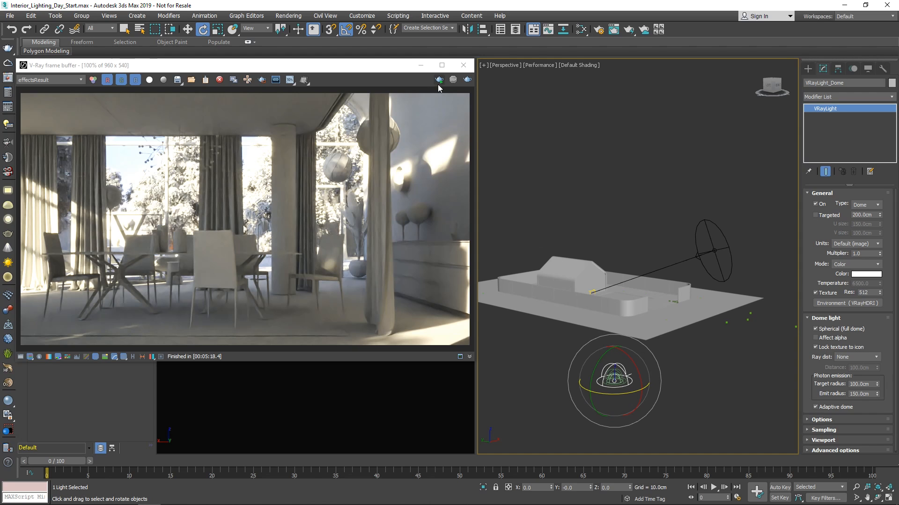
# - Render the interior again in the frame buffer, then stop the progressive render
pyautogui.click(438, 79)
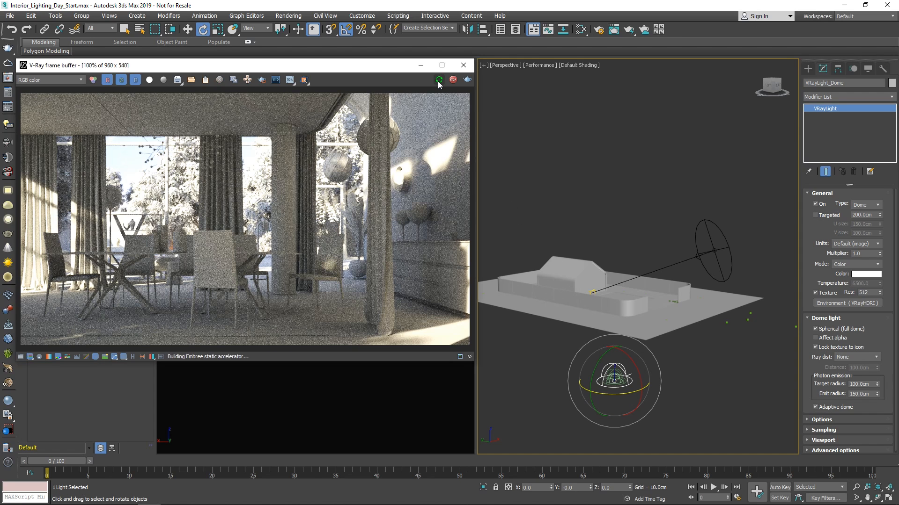
pyautogui.click(438, 80)
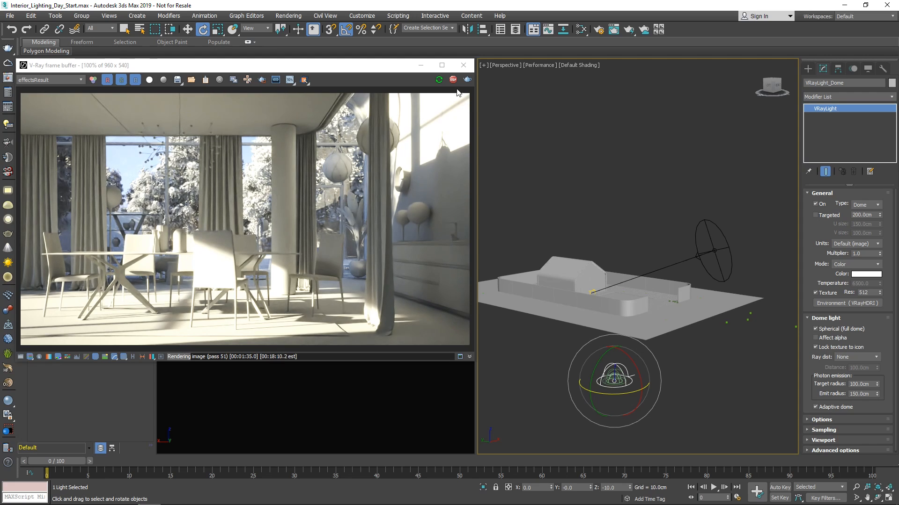
pyautogui.click(453, 80)
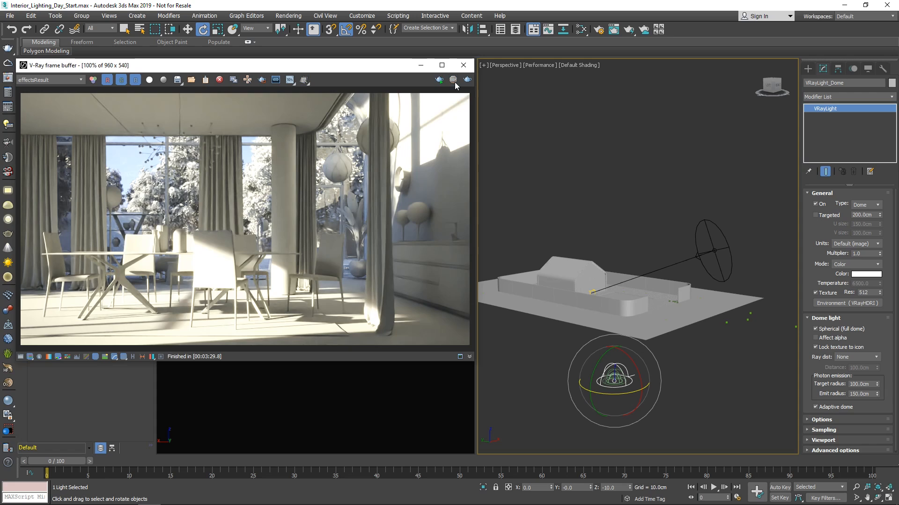
# - Set render width to 1400 and switch the V-Ray image sampler to Bucket
pyautogui.click(598, 29)
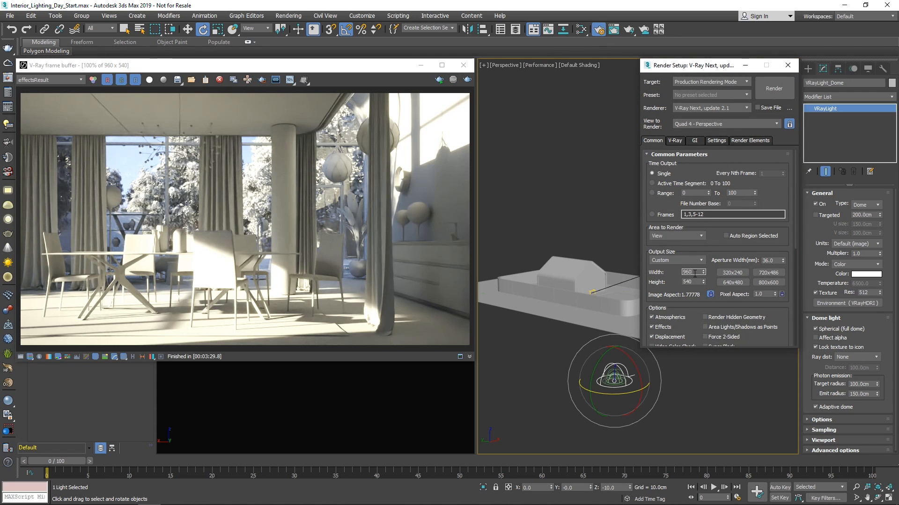
pyautogui.write('1400')
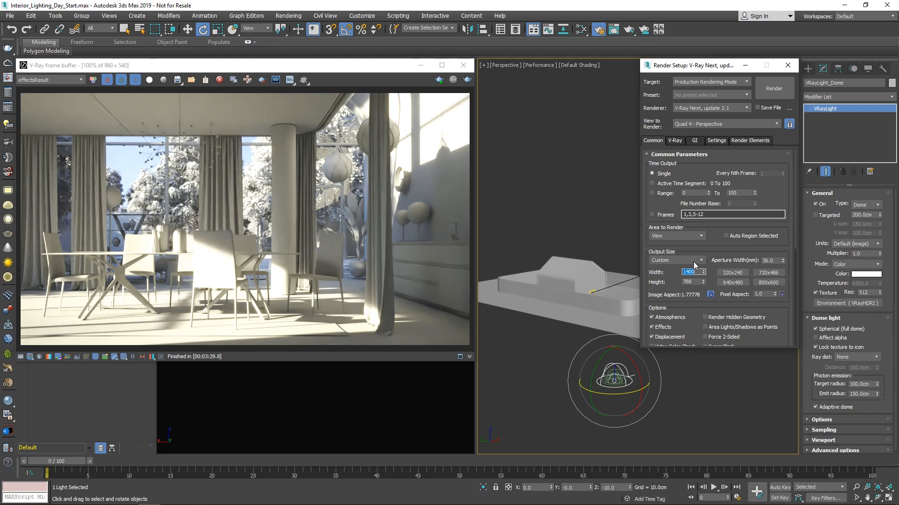
pyautogui.click(675, 141)
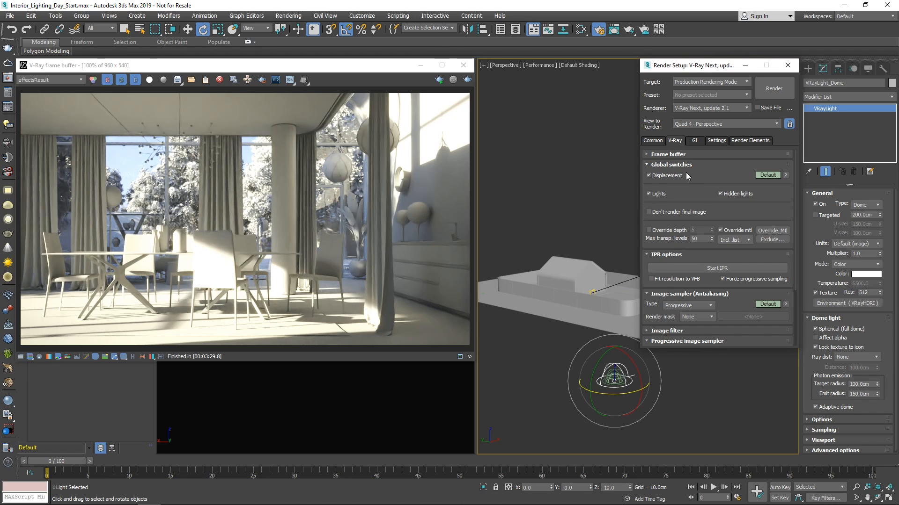
pyautogui.click(721, 230)
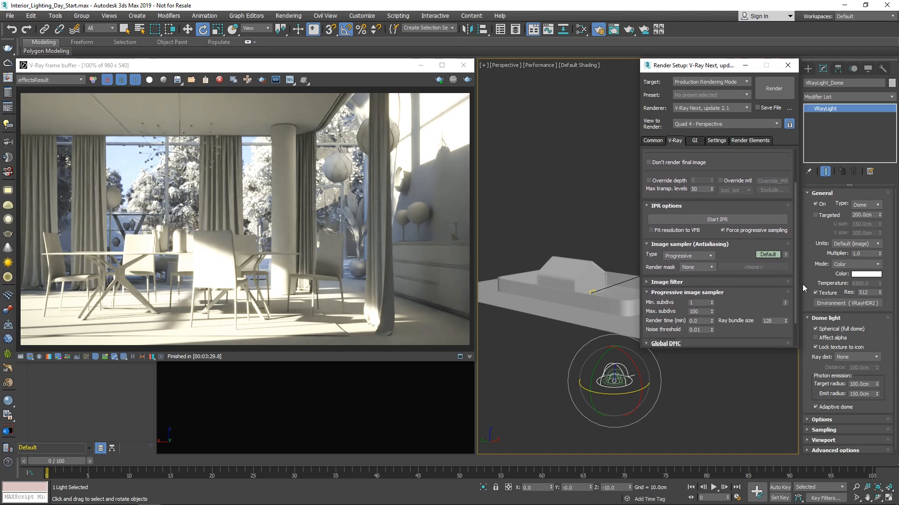
pyautogui.scroll(-3)
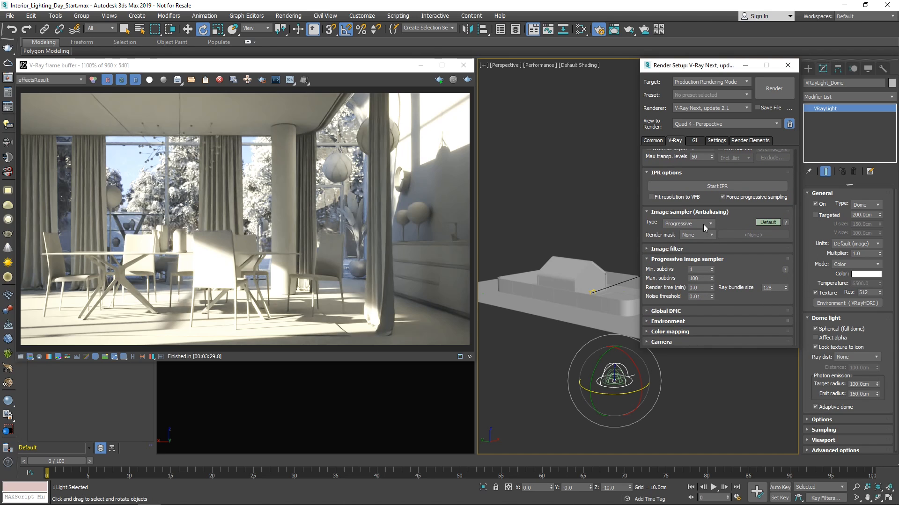
pyautogui.click(688, 223)
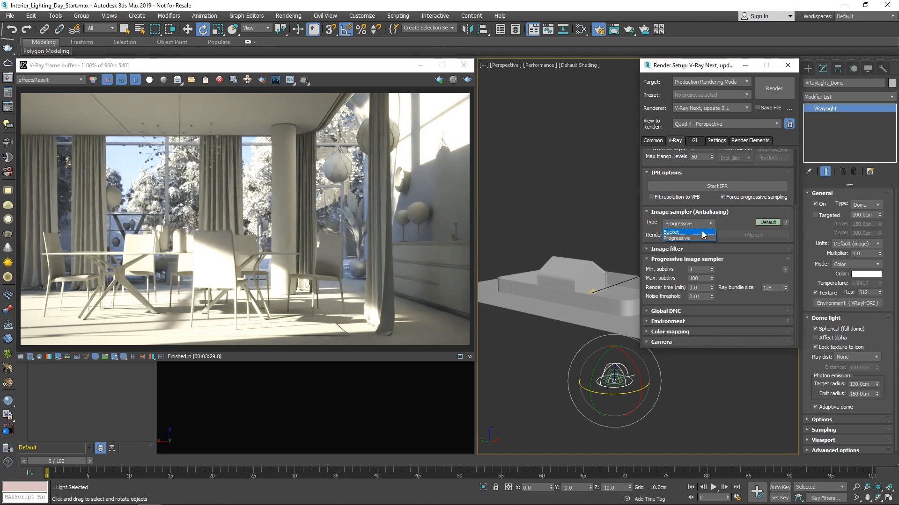
pyautogui.click(670, 232)
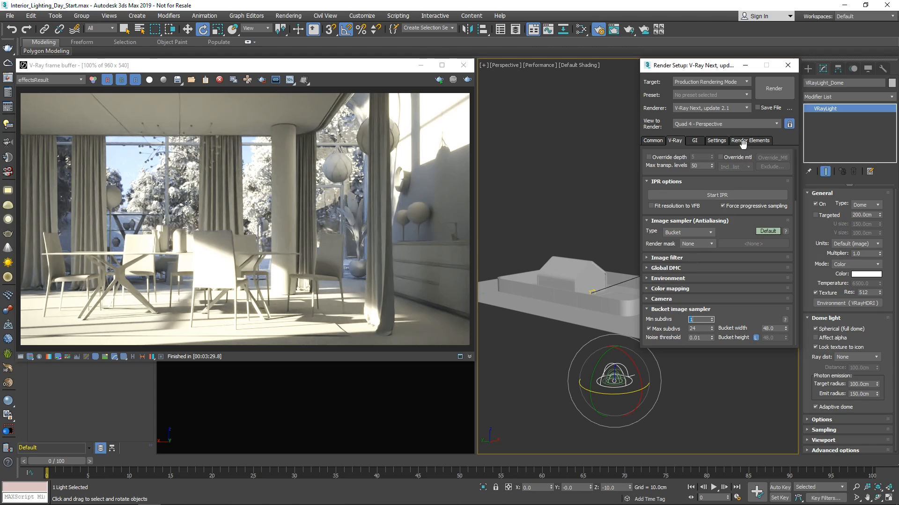
# - Set the VRayDenoiser element to Default V-Ray denoiser and render
pyautogui.click(749, 141)
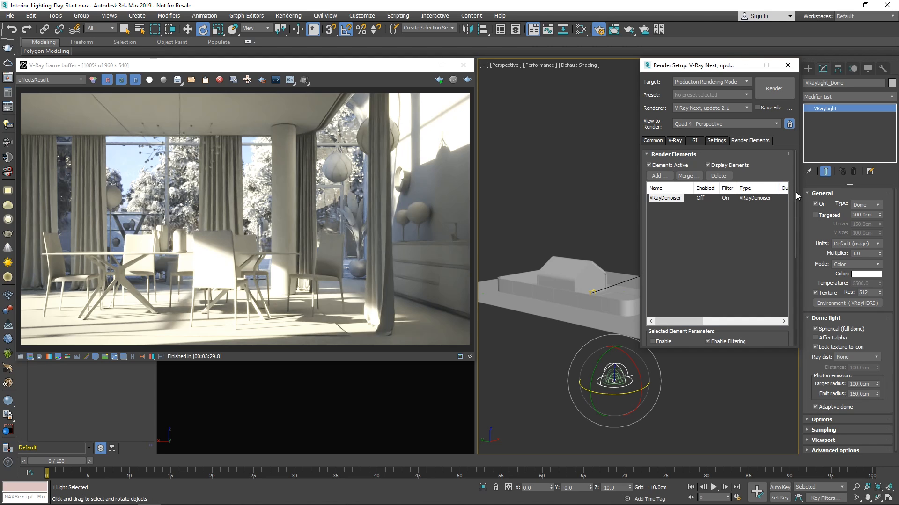
pyautogui.click(741, 294)
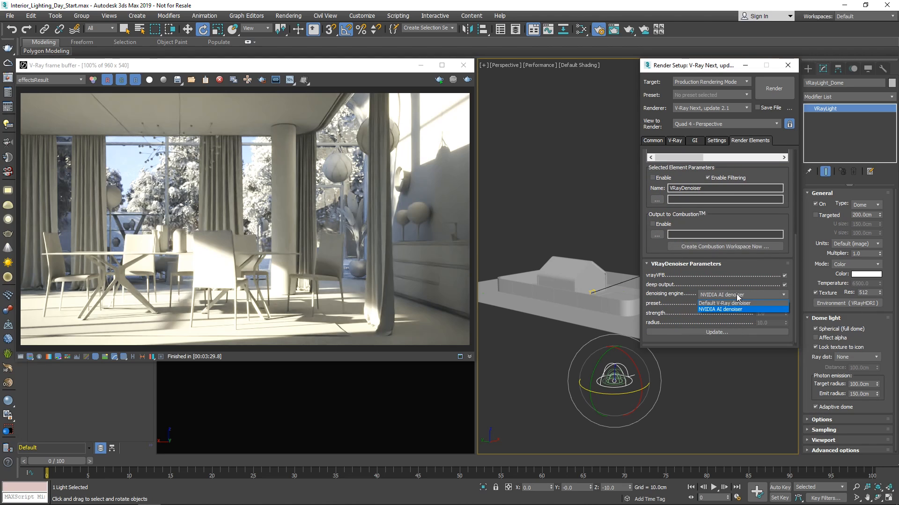
pyautogui.click(724, 303)
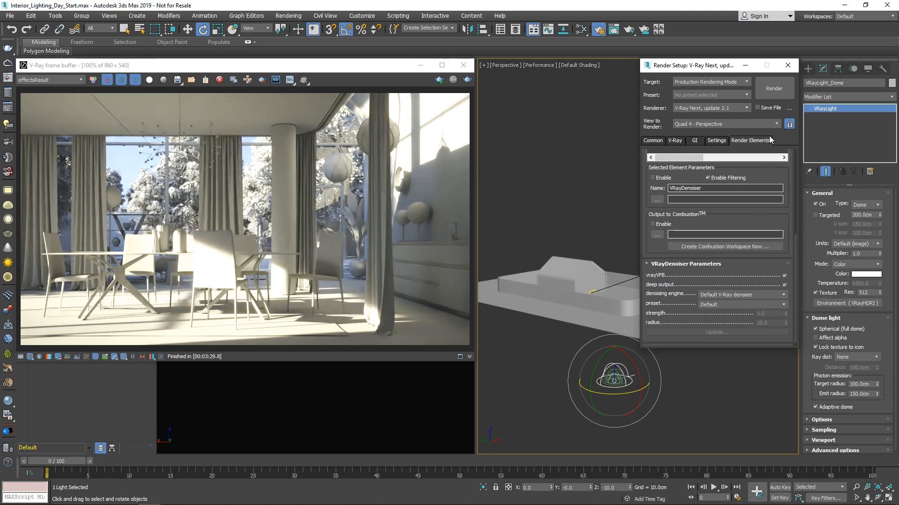
pyautogui.click(773, 88)
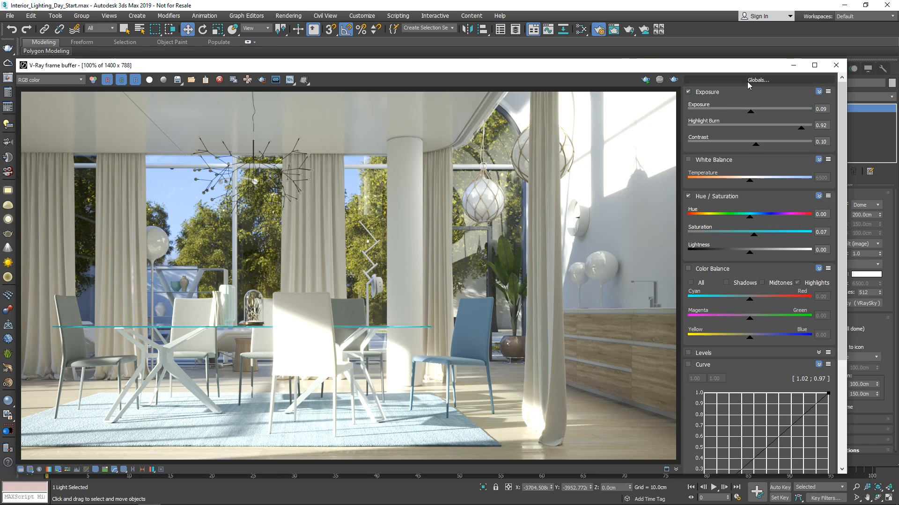
# - Load the Interior_Lighting_Day_CC_02.vccglb preset via Globals > Load
pyautogui.click(757, 80)
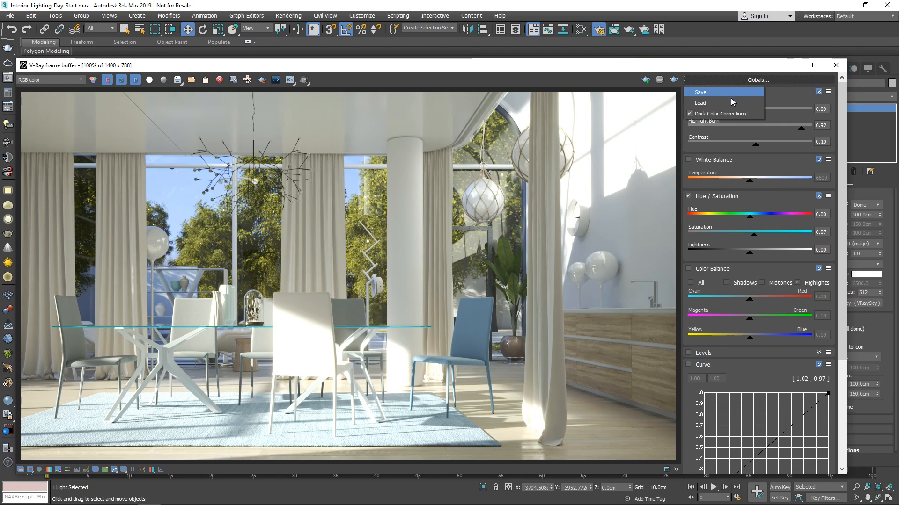
pyautogui.click(701, 103)
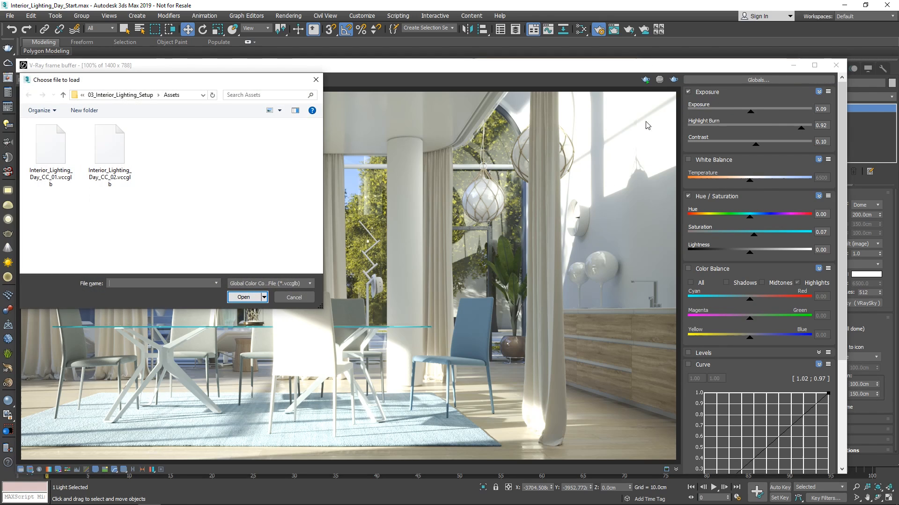
pyautogui.moveTo(109, 143)
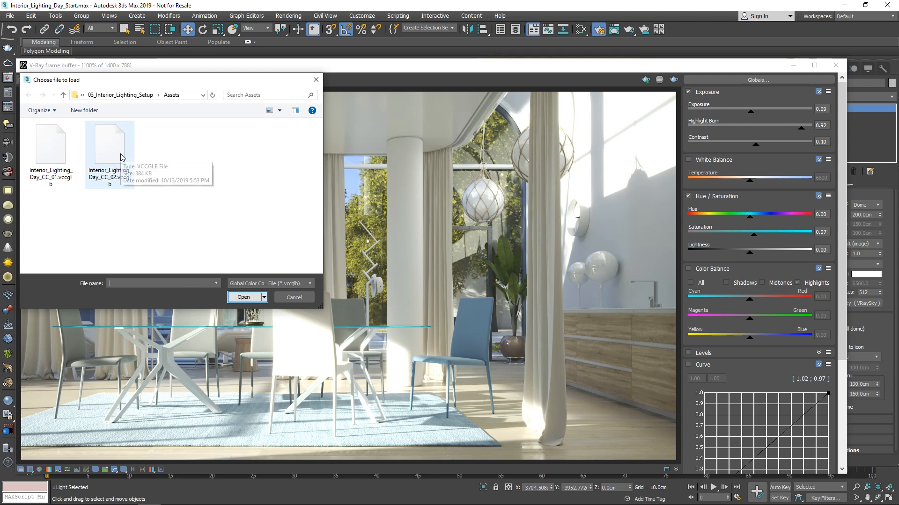
pyautogui.click(110, 142)
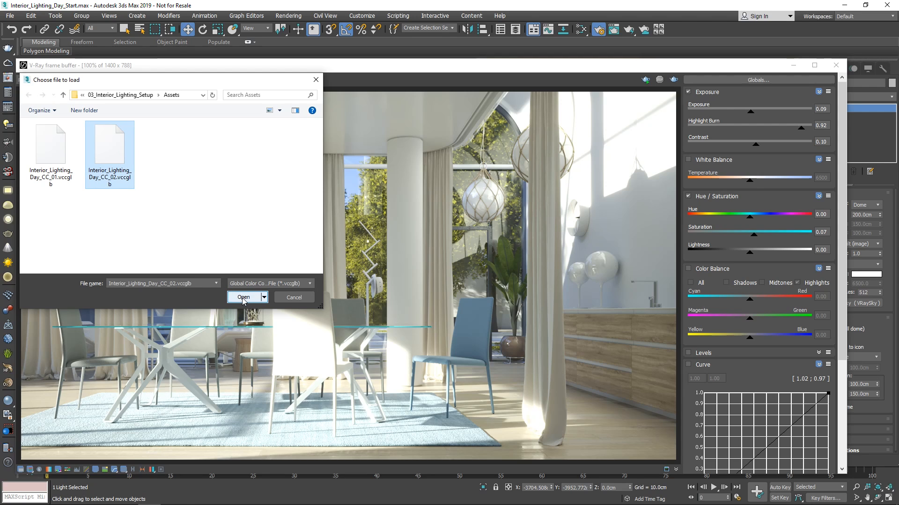
pyautogui.click(243, 298)
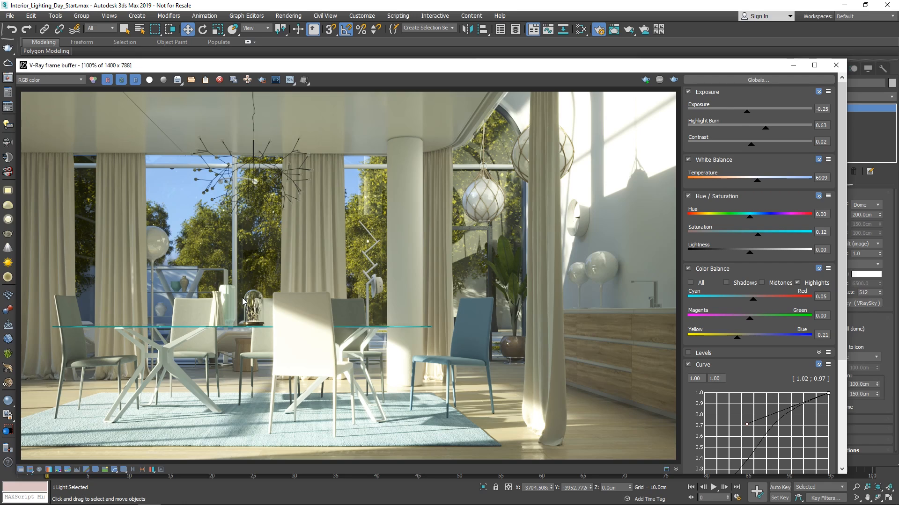
pyautogui.moveTo(670, 118)
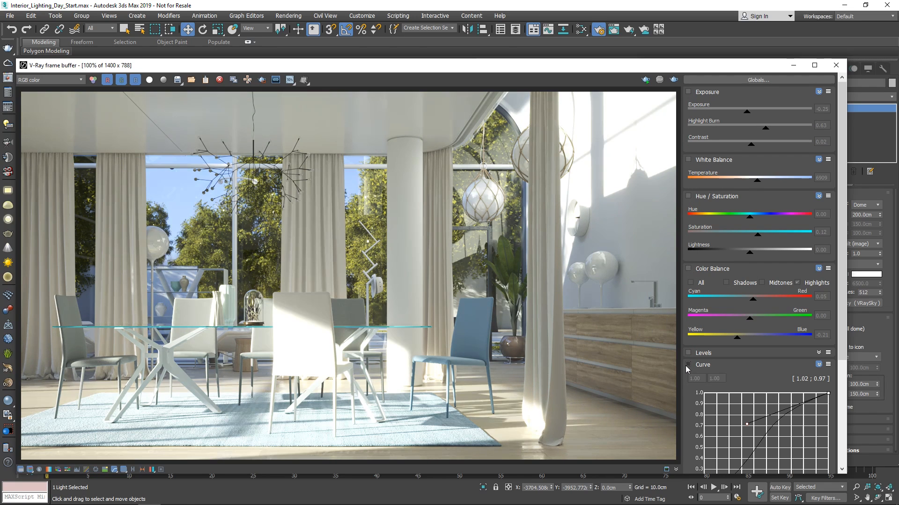
# - Save the render as Interior_Lighting_Day_02 in V-Ray image format (*.vrimg) from the frame buffer
pyautogui.scroll(-3)
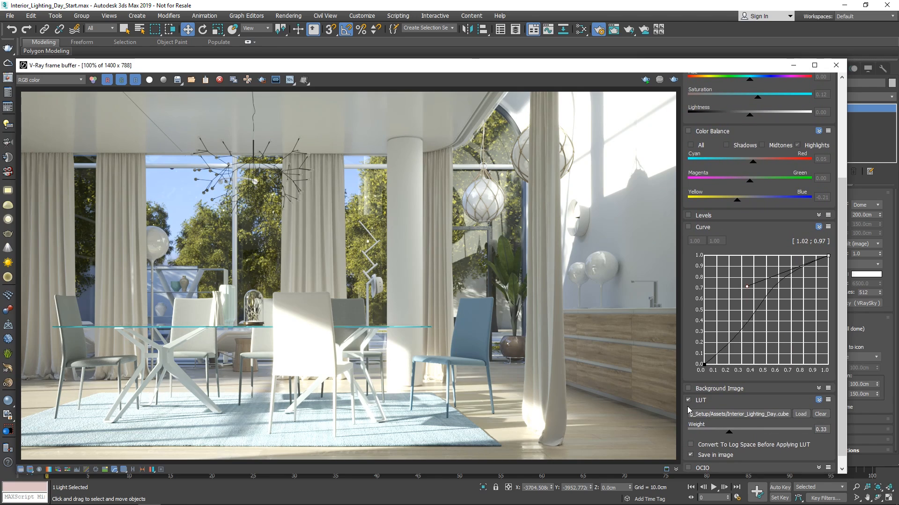
pyautogui.click(688, 399)
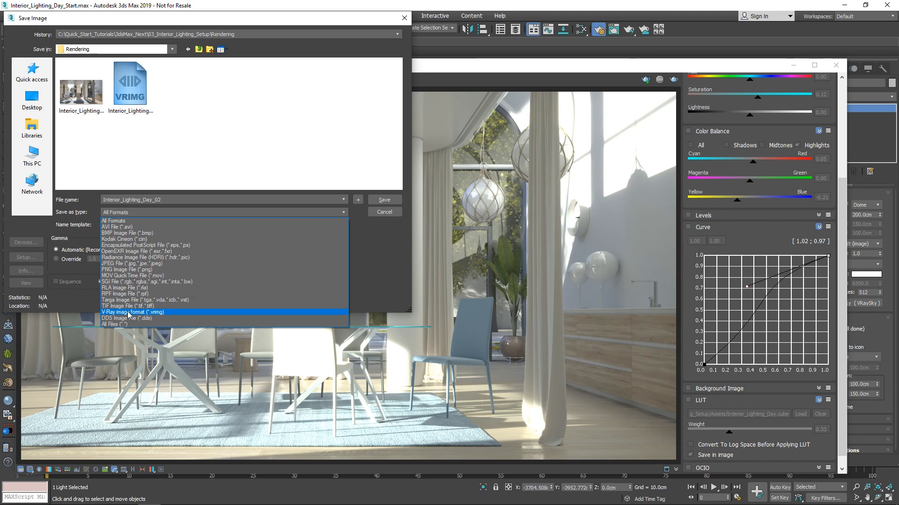
pyautogui.click(132, 313)
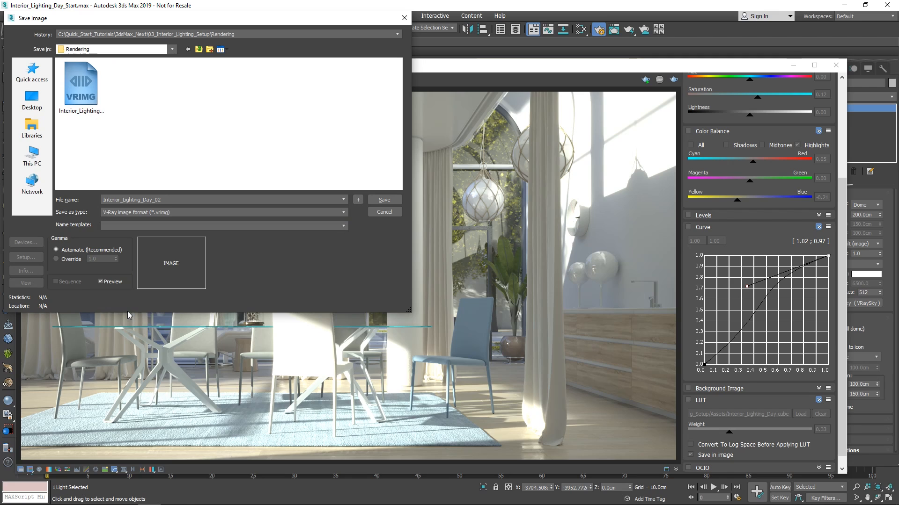
pyautogui.click(384, 200)
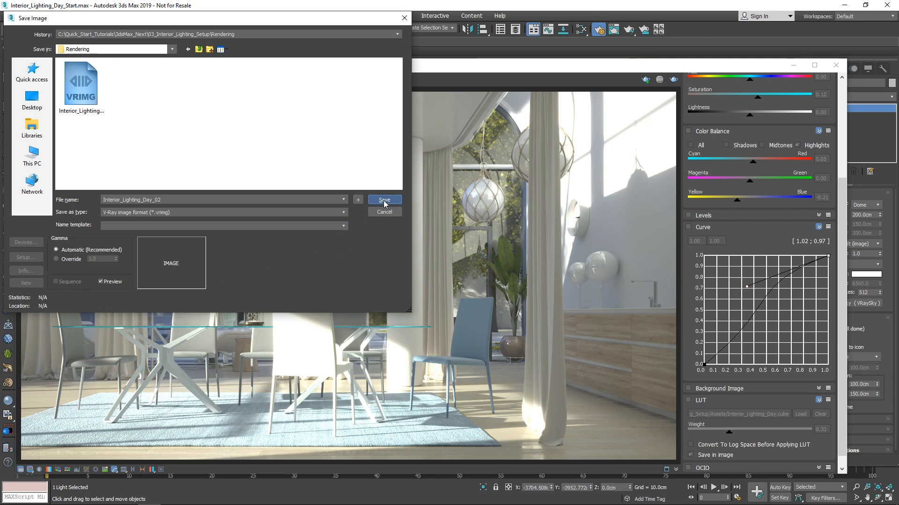
pyautogui.click(384, 200)
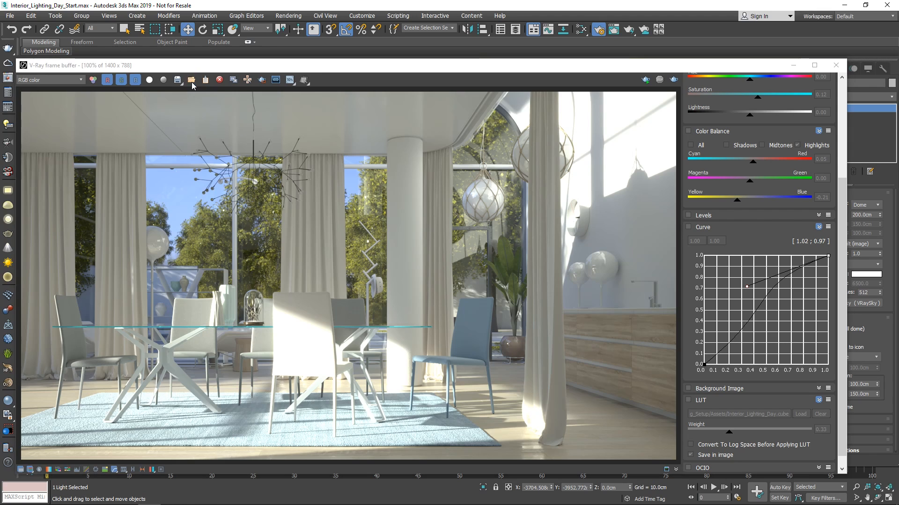
# - Load Interior_Lighting_Day_03.vrimg into the V-Ray frame buffer, showing the warmer sunlit interior
pyautogui.click(191, 80)
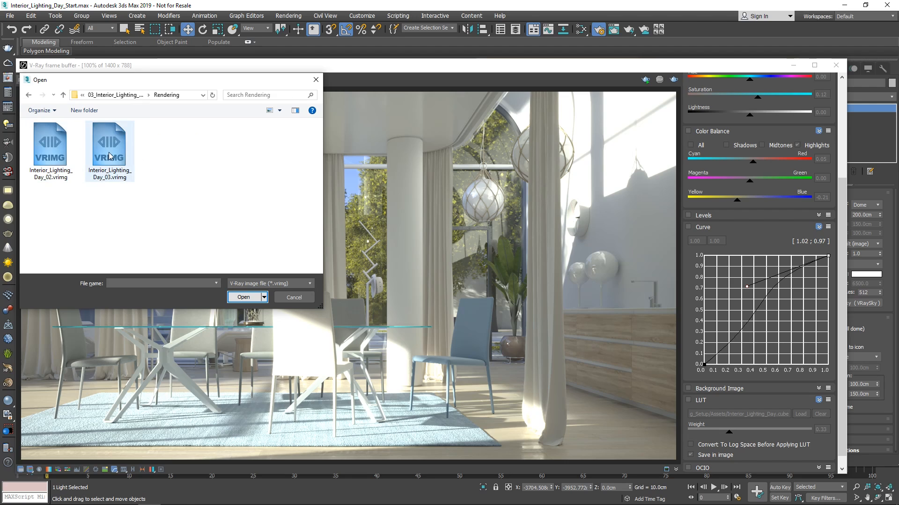
pyautogui.click(109, 141)
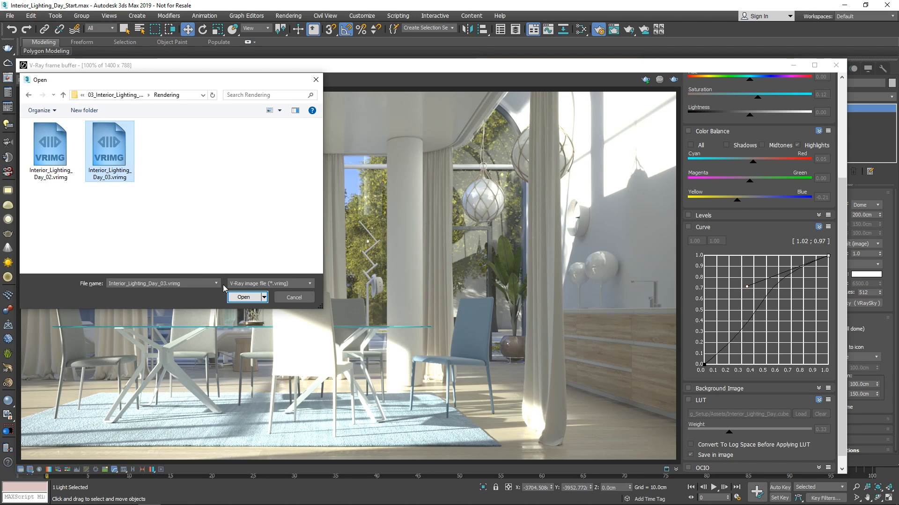
pyautogui.click(243, 297)
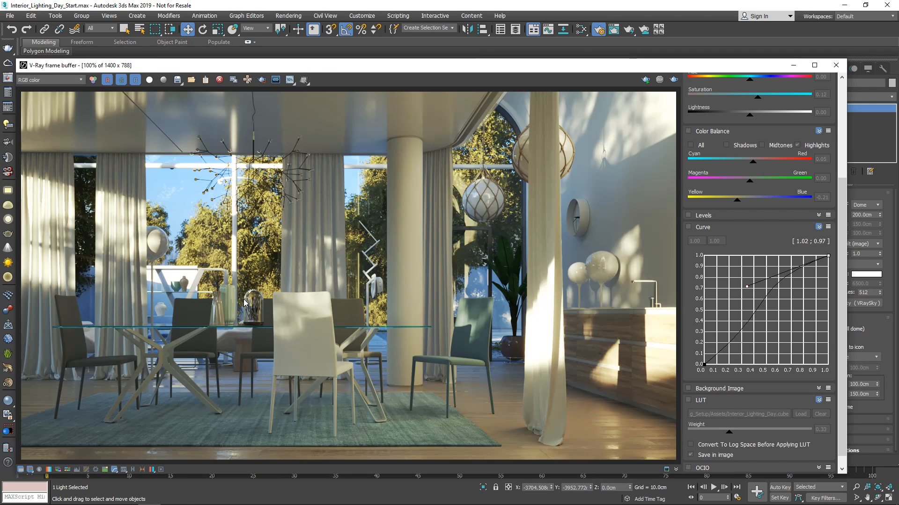